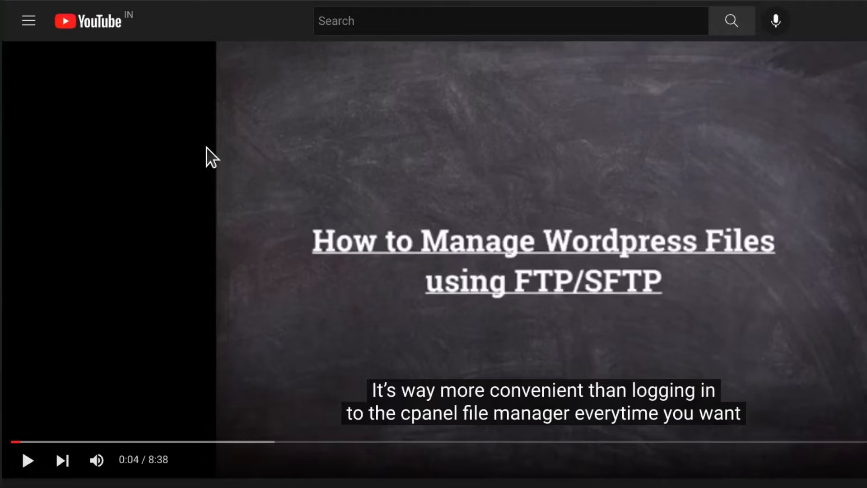
Scroll through the YouTube comments, then switch to the WordPress Dashboard tab
{"action": "scroll", "scroll_direction": "down", "scroll_amount": 3}
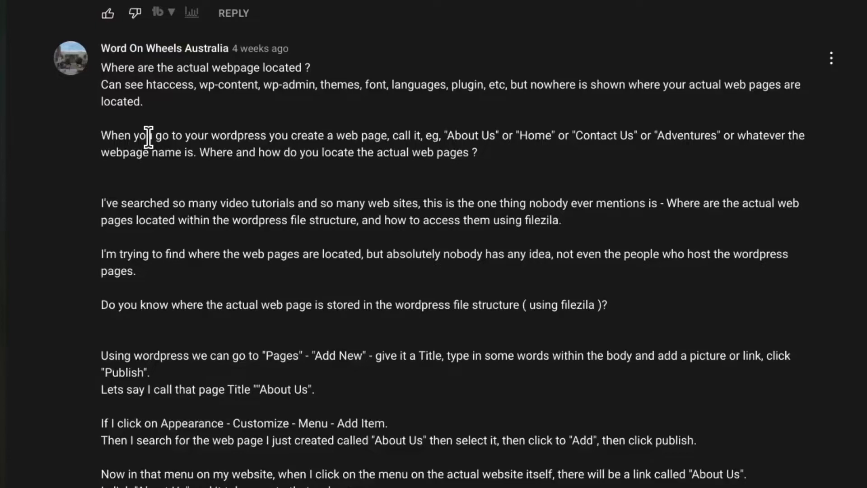
{"action": "left_click", "coordinate": [365, 24]}
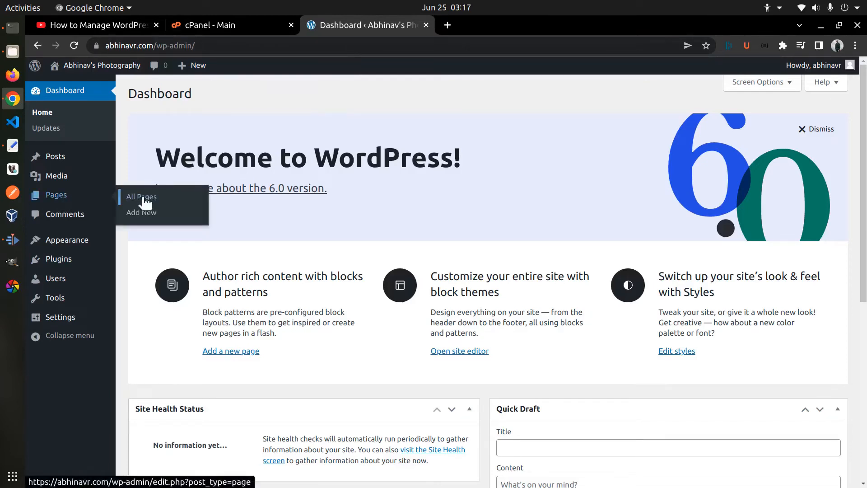
Open Pages > All Pages and begin a new page with Add New
{"action": "left_click", "coordinate": [141, 197]}
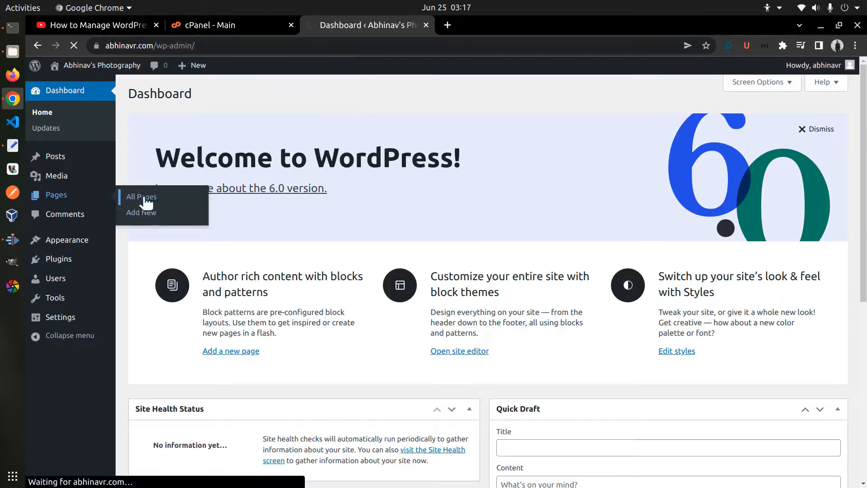
{"action": "left_click", "coordinate": [141, 197]}
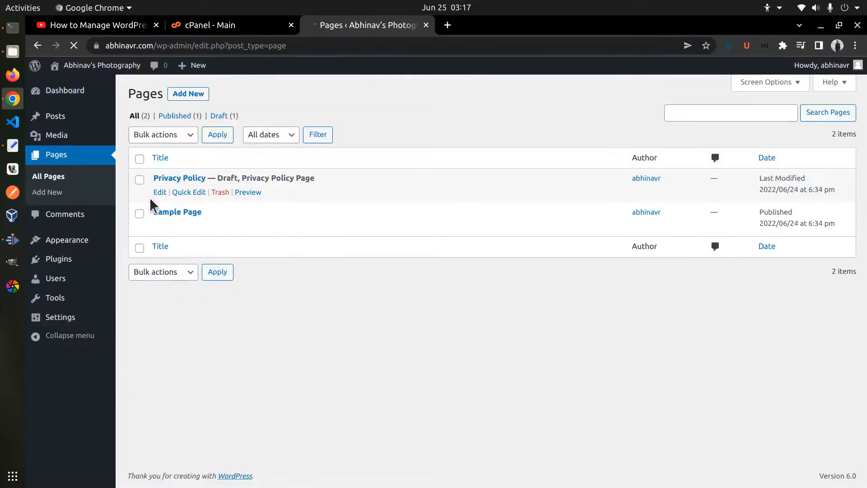
{"action": "mouse_move", "coordinate": [233, 215]}
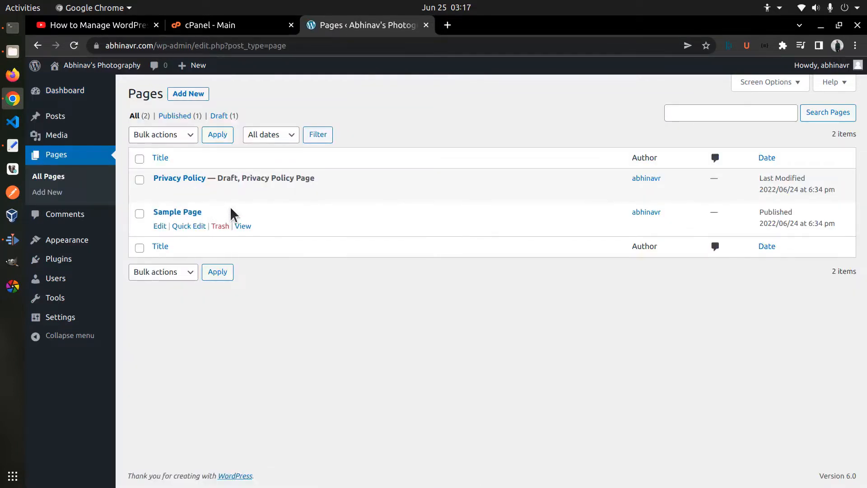
{"action": "left_click", "coordinate": [188, 94]}
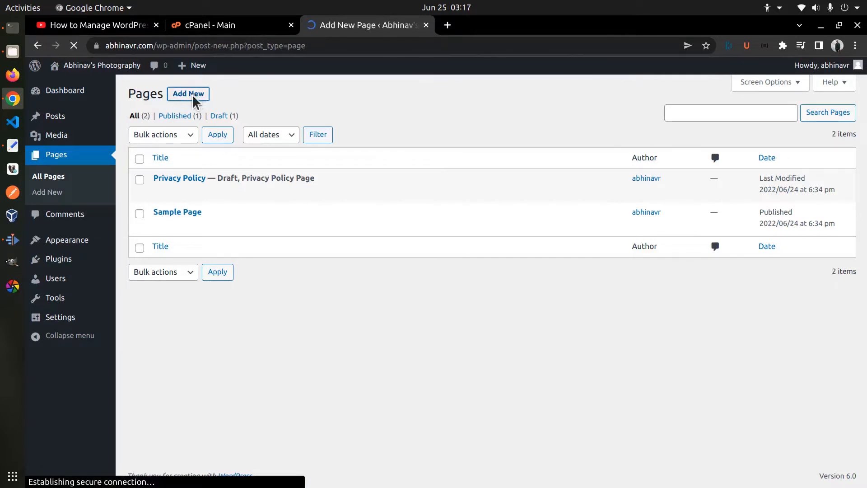
Title the page 'About Me' and write a paragraph saying 'I create websites using WordPress.'
{"action": "left_click", "coordinate": [188, 94]}
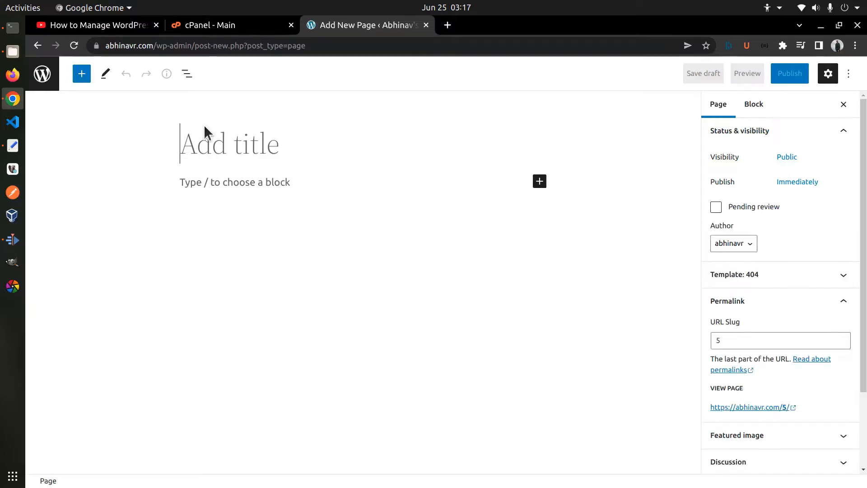
{"action": "type", "text": "AB"}
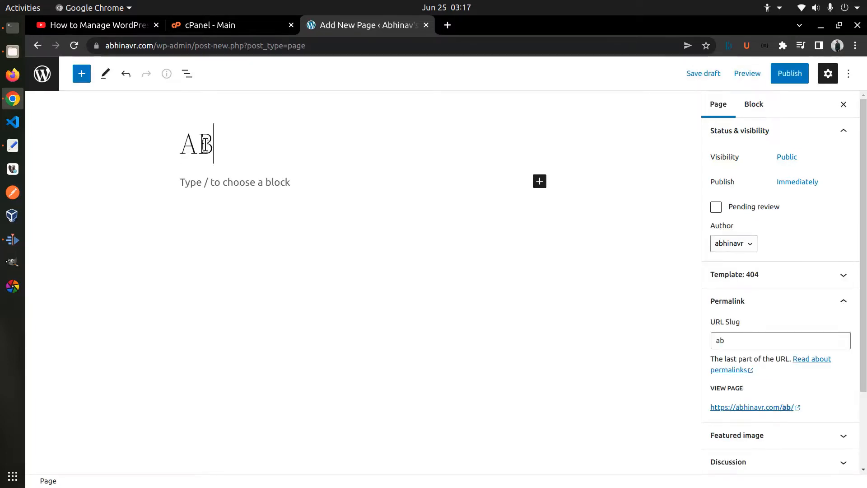
{"action": "type", "text": "About Me"}
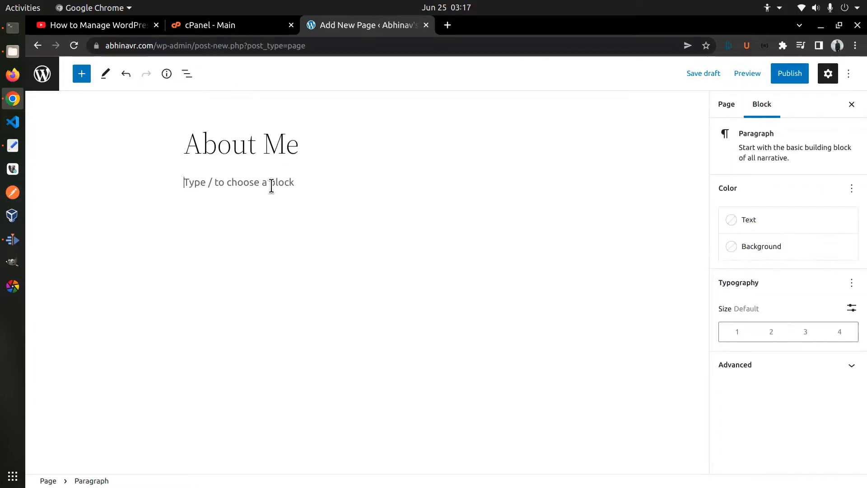
{"action": "type", "text": "I am Abhinavr"}
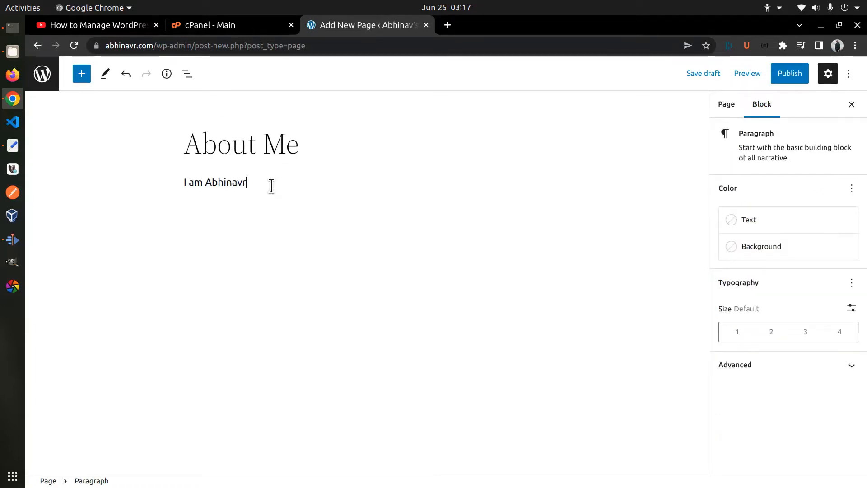
{"action": "type", "text": ". I create"}
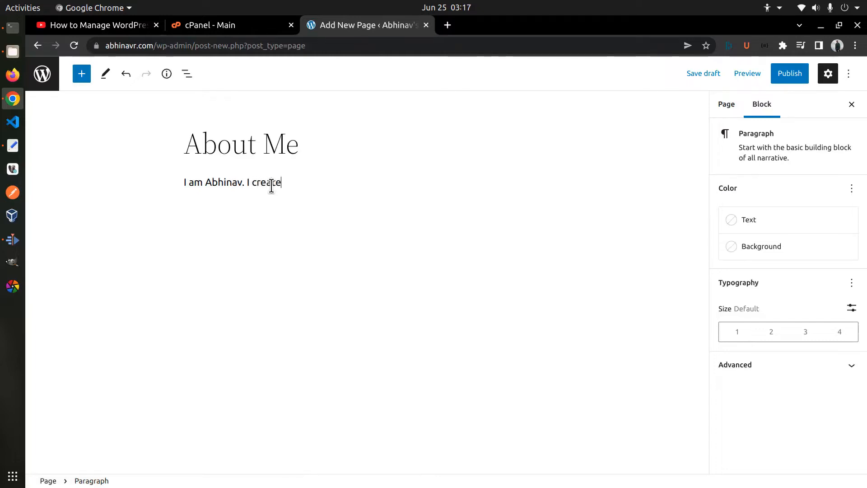
{"action": "type", "text": "websites using"}
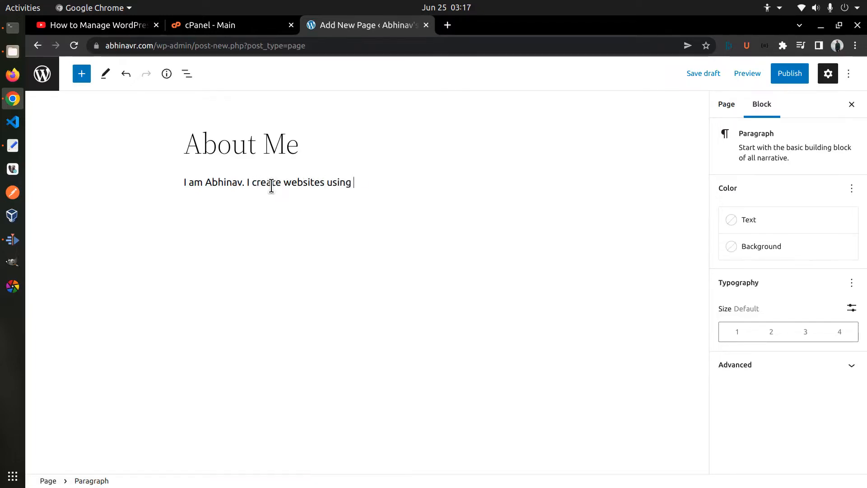
{"action": "type", "text": "WordPress."}
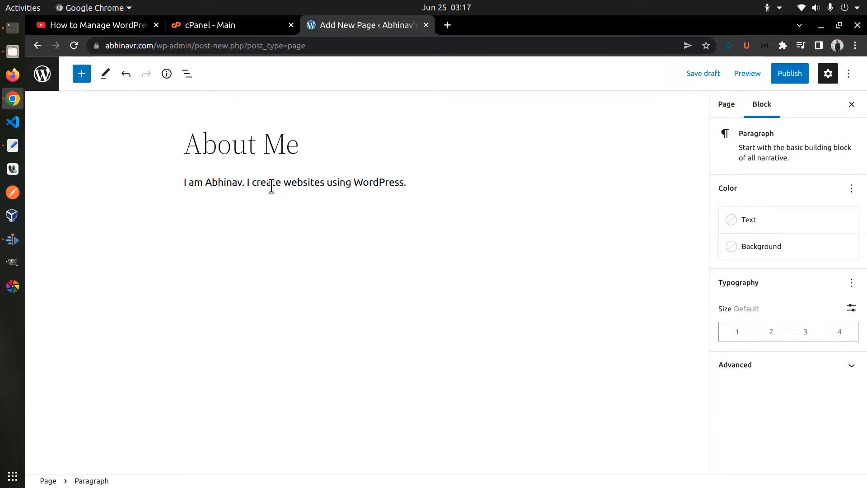
{"action": "left_click", "coordinate": [271, 182]}
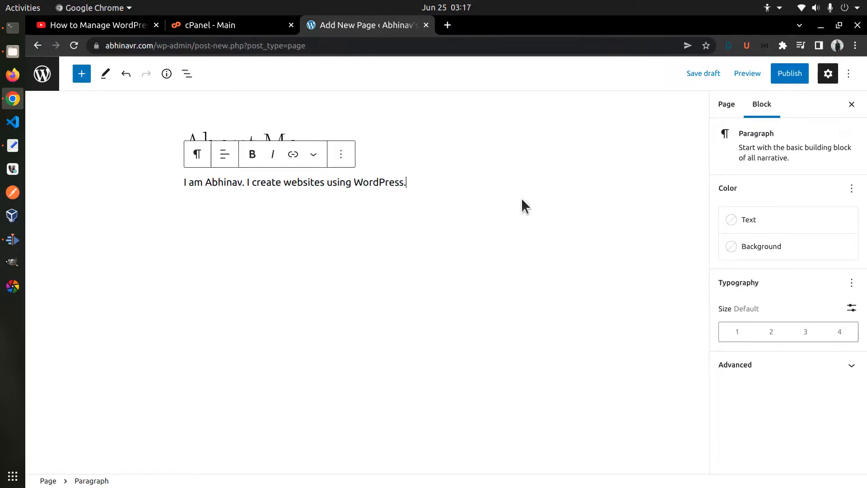
Check the page's URL slug in Page settings and publish the About Me page
{"action": "left_click", "coordinate": [727, 103]}
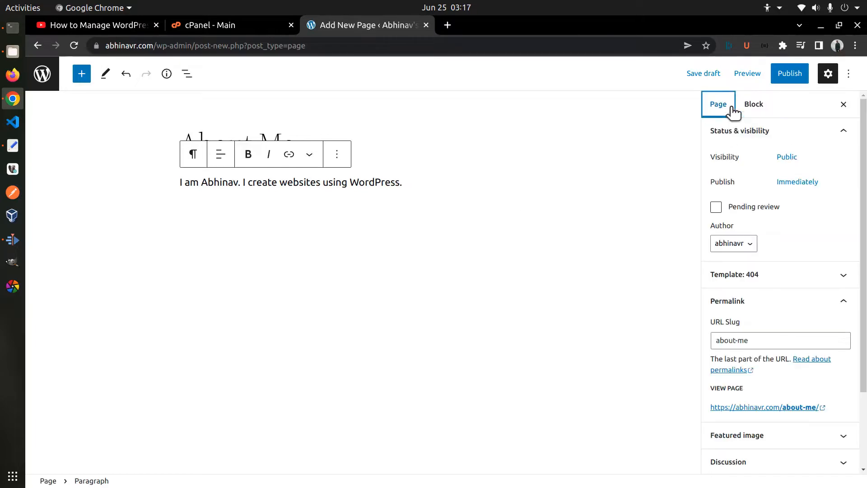
{"action": "left_click", "coordinate": [780, 341]}
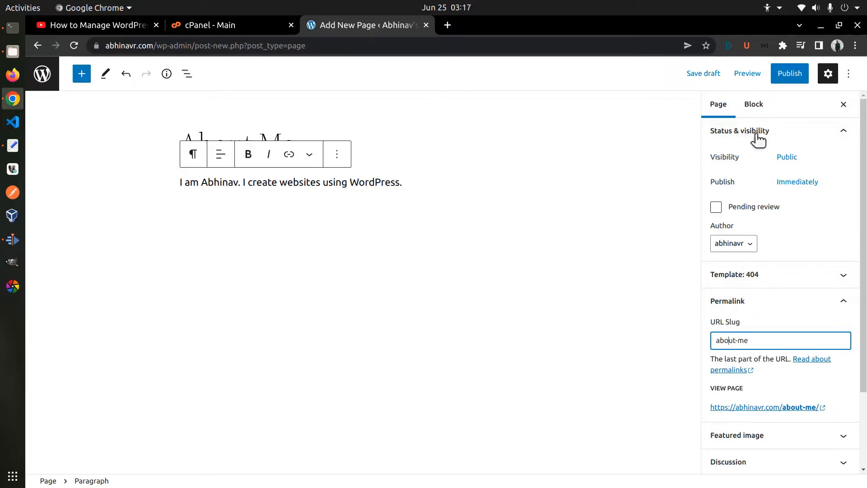
{"action": "left_click", "coordinate": [790, 73]}
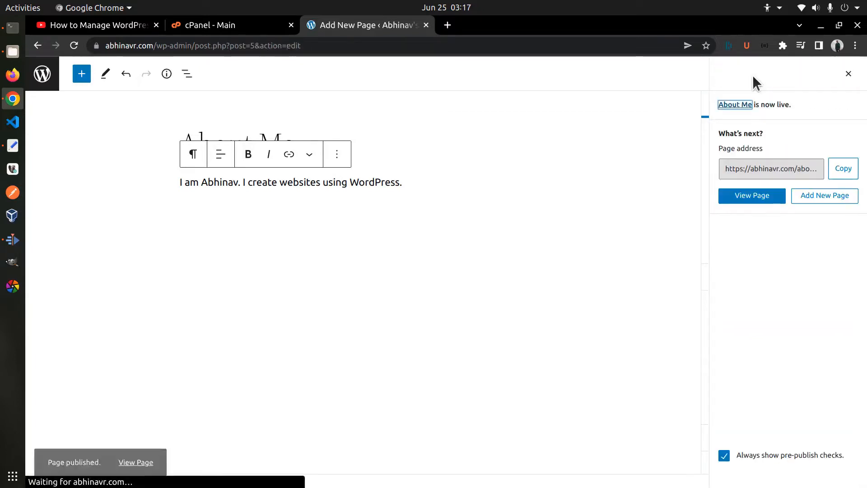
{"action": "right_click", "coordinate": [752, 196]}
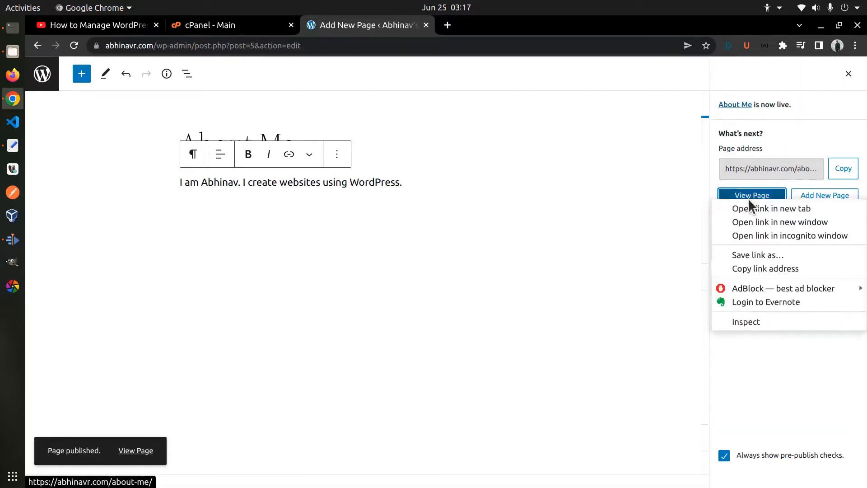
Open the published About Me page in a new tab and switch to it
{"action": "left_click", "coordinate": [773, 209]}
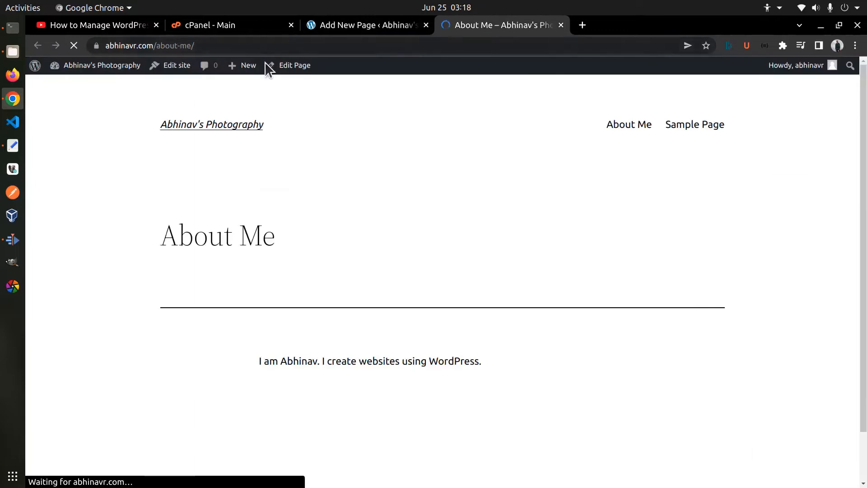
{"action": "left_click", "coordinate": [149, 45]}
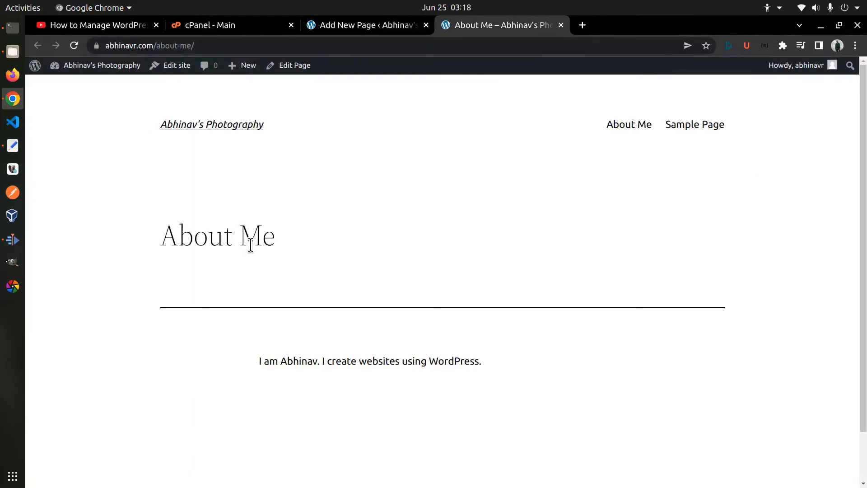
{"action": "mouse_move", "coordinate": [508, 365]}
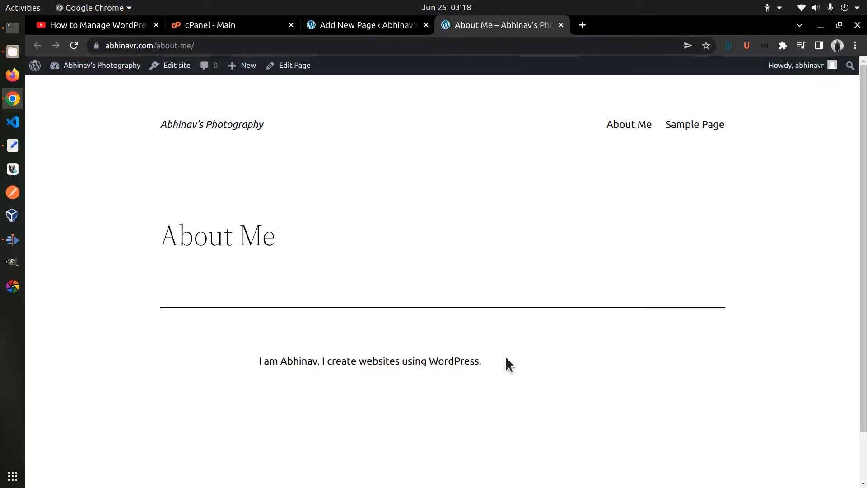
{"action": "mouse_move", "coordinate": [345, 119]}
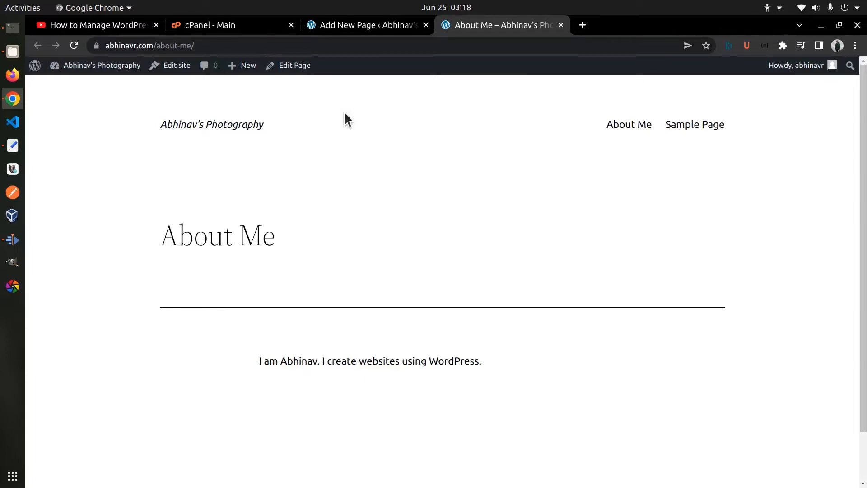
Browse the site's wp-content folder in cPanel File Manager, then return to cPanel's main dashboard
{"action": "left_click", "coordinate": [210, 25]}
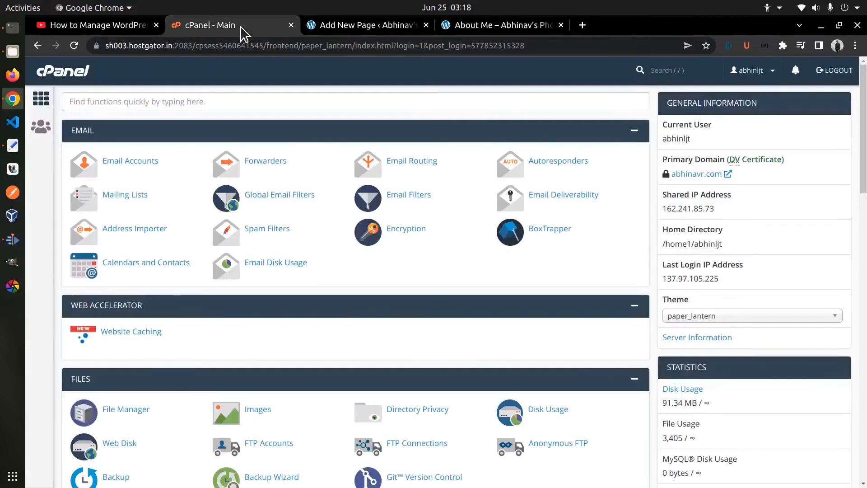
{"action": "scroll", "scroll_direction": "down", "scroll_amount": 3}
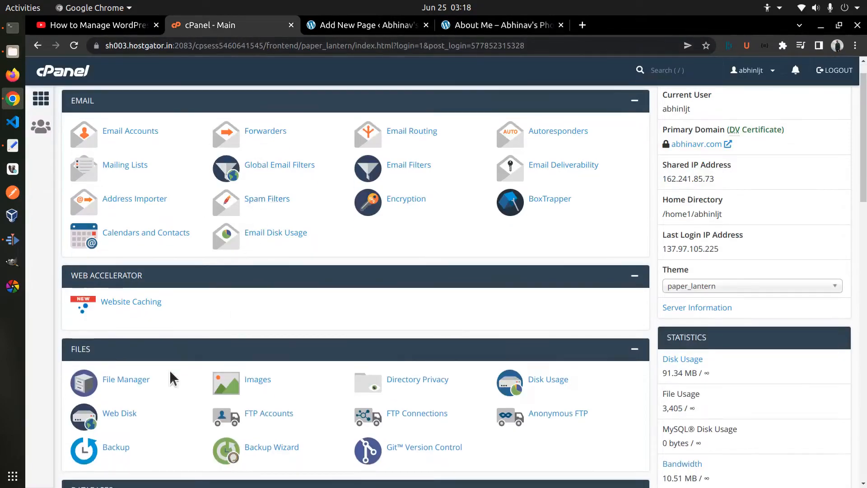
{"action": "left_click", "coordinate": [126, 380]}
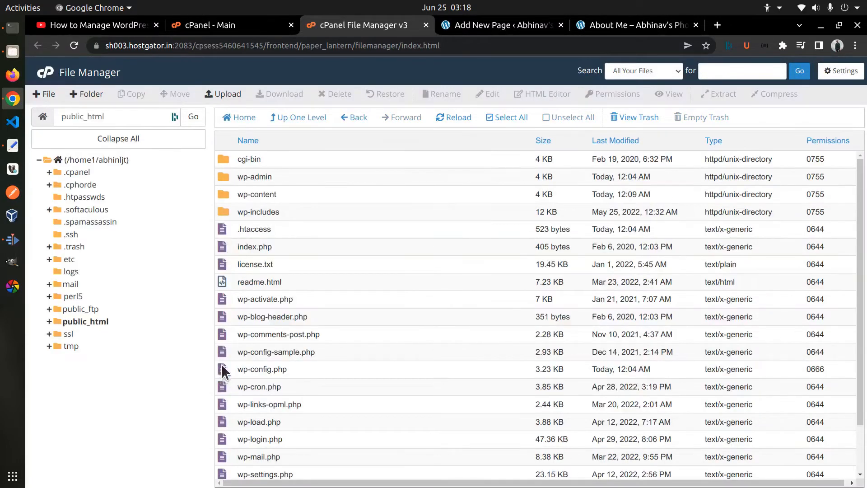
{"action": "mouse_move", "coordinate": [336, 238]}
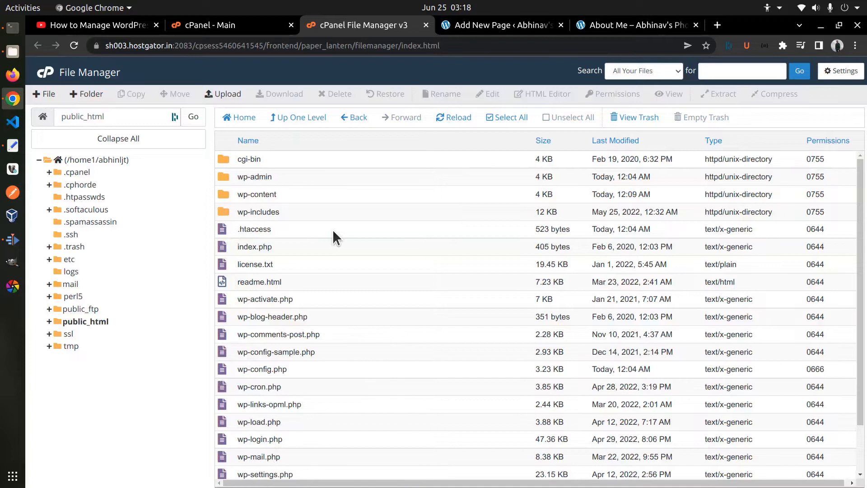
{"action": "mouse_move", "coordinate": [279, 362]}
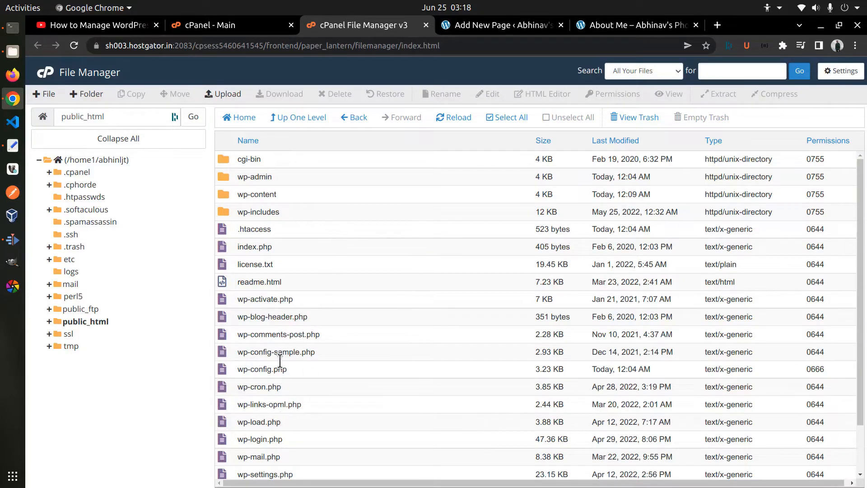
{"action": "double_click", "coordinate": [256, 195]}
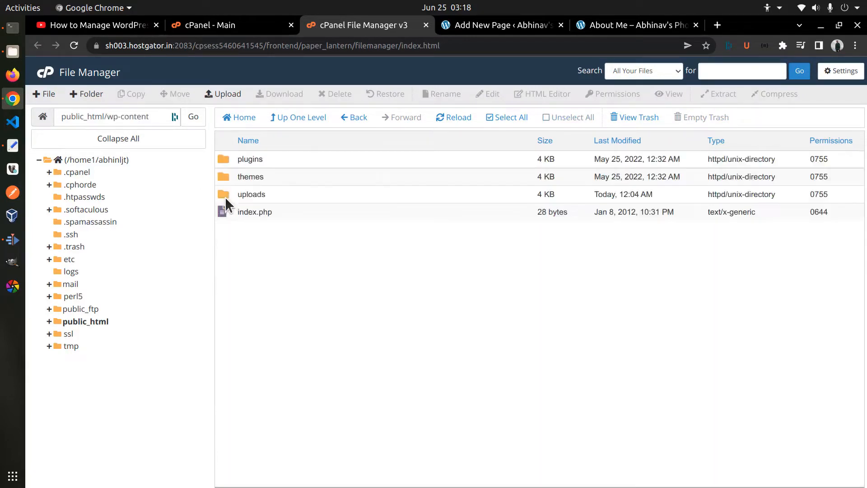
{"action": "mouse_move", "coordinate": [283, 209]}
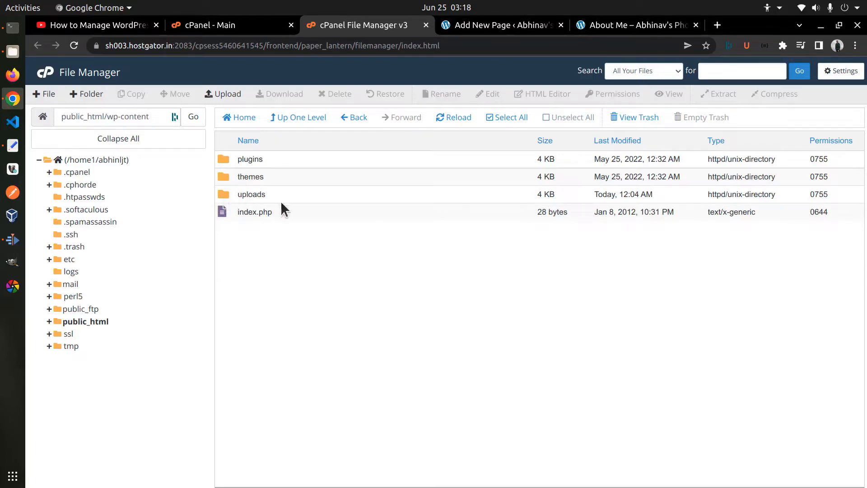
{"action": "mouse_move", "coordinate": [306, 238]}
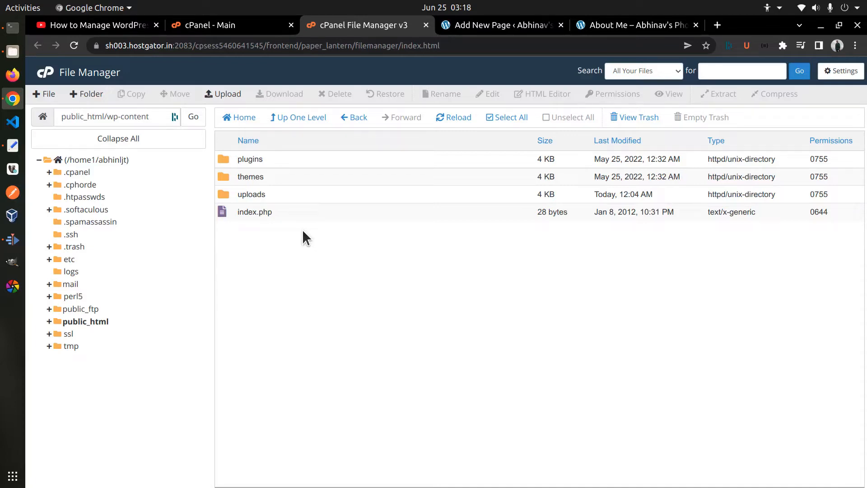
{"action": "mouse_move", "coordinate": [266, 74]}
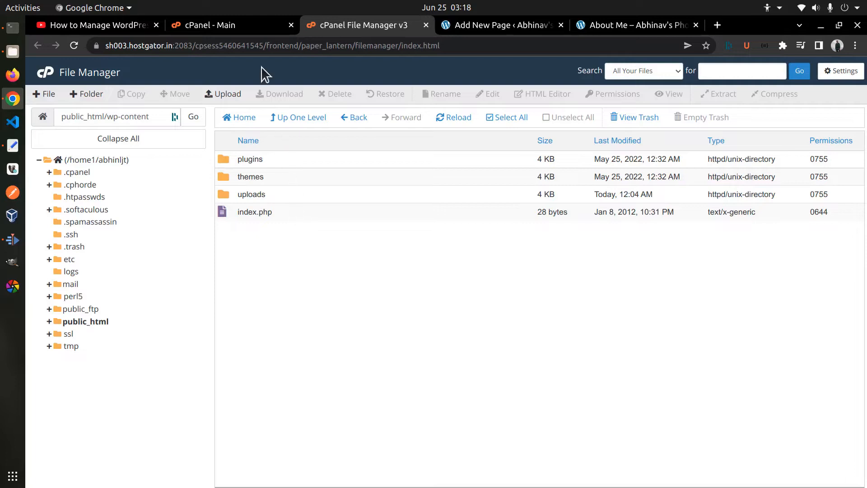
{"action": "mouse_move", "coordinate": [285, 153]}
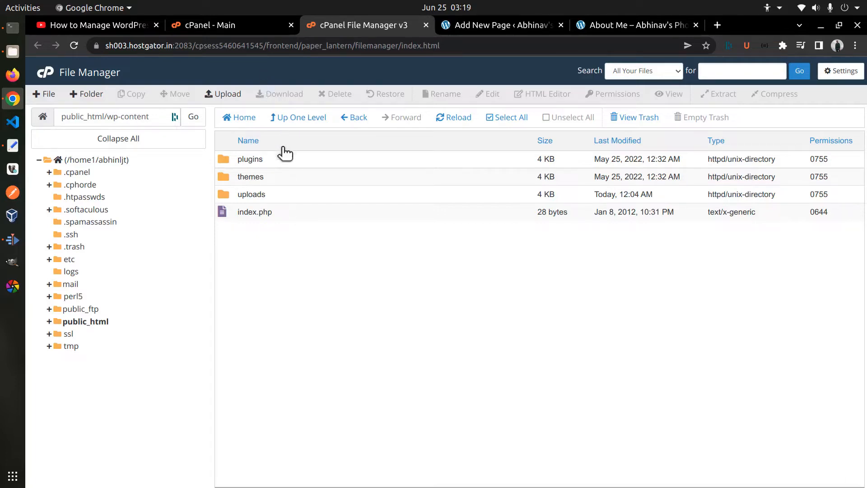
{"action": "mouse_move", "coordinate": [280, 168]}
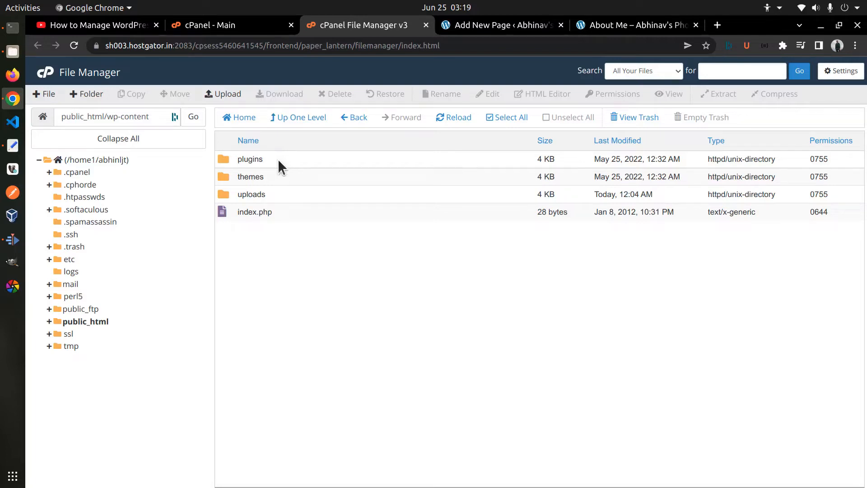
{"action": "left_click", "coordinate": [232, 25]}
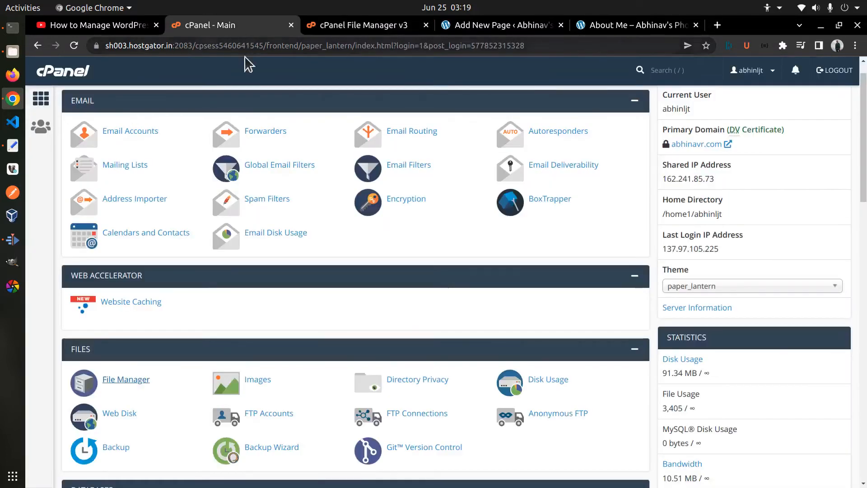
Scroll down to cPanel's Databases section and launch phpMyAdmin
{"action": "scroll", "scroll_direction": "down", "scroll_amount": 3}
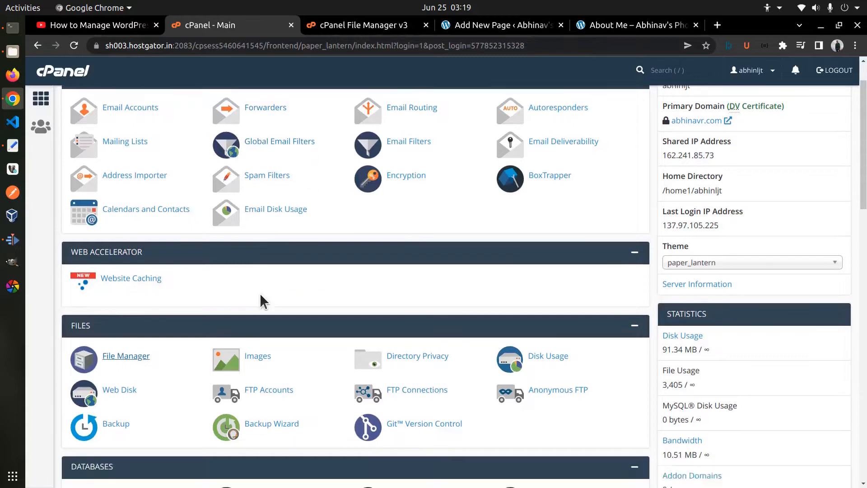
{"action": "scroll", "scroll_direction": "down", "scroll_amount": 3}
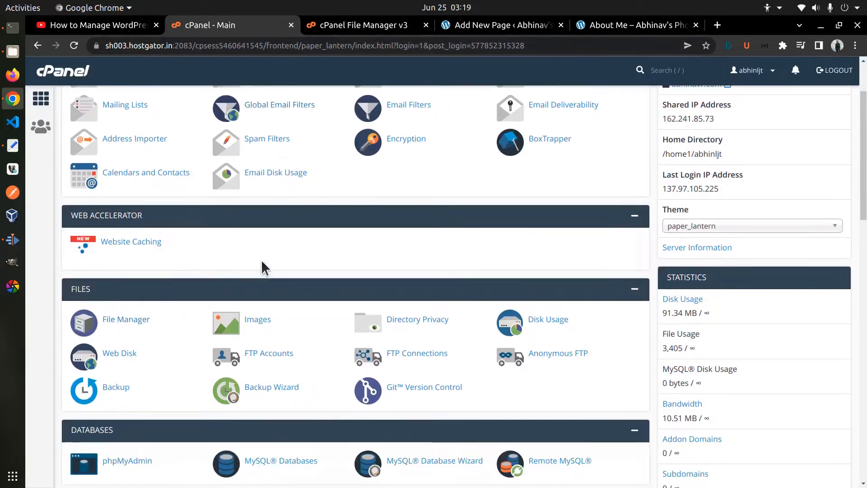
{"action": "scroll", "scroll_direction": "down", "scroll_amount": 3}
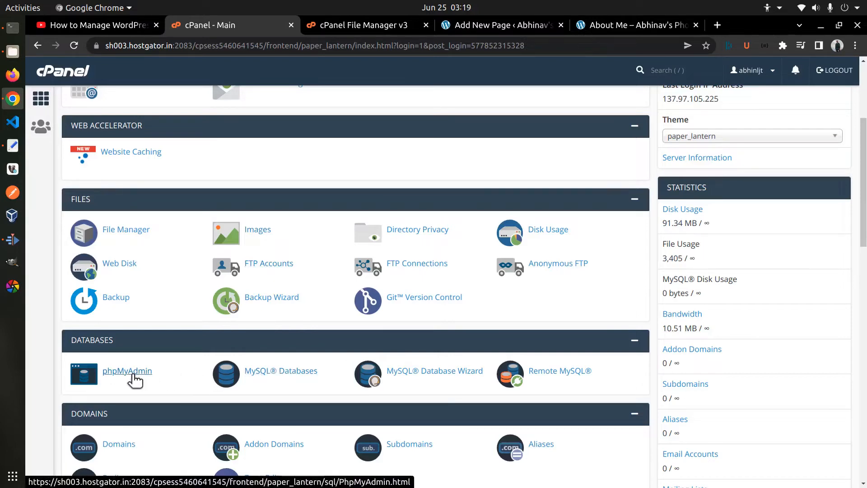
{"action": "left_click", "coordinate": [127, 370]}
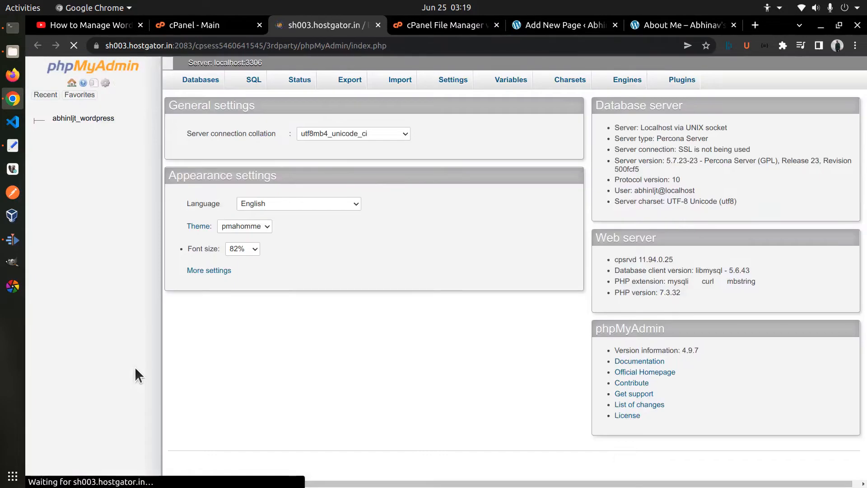
Open the abhinljt_wordpress database from the Databases list to view its tables
{"action": "left_click", "coordinate": [200, 80]}
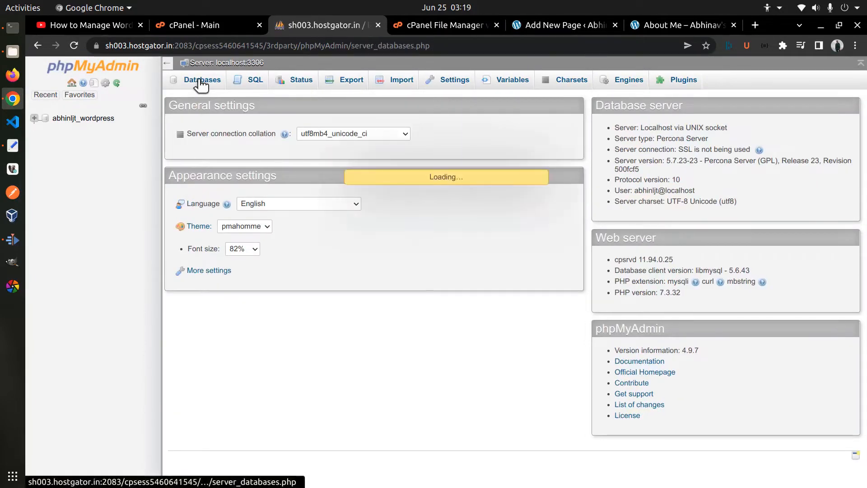
{"action": "left_click", "coordinate": [201, 79]}
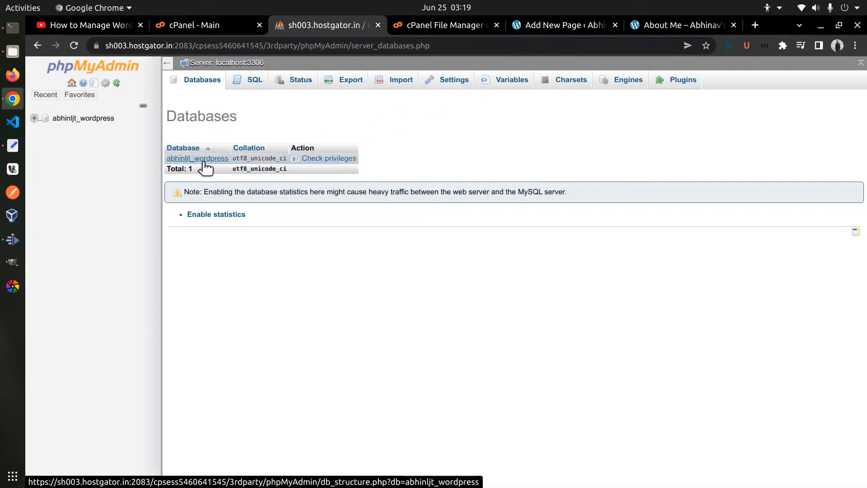
{"action": "left_click", "coordinate": [197, 158]}
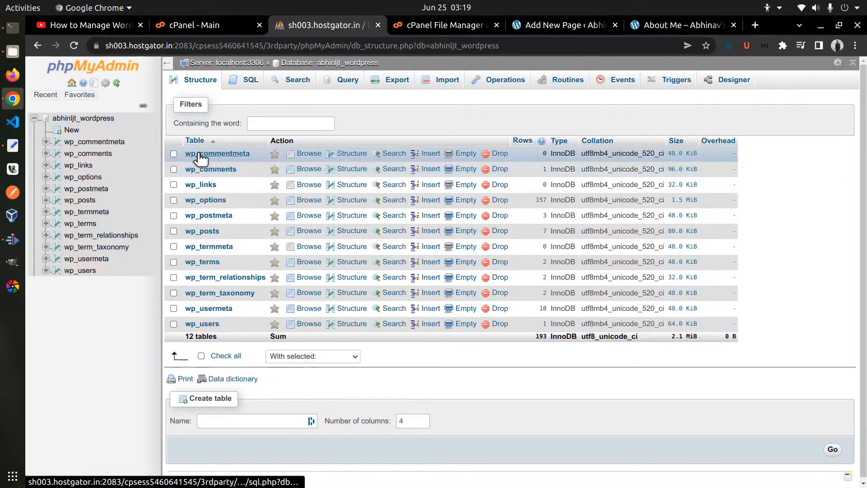
{"action": "mouse_move", "coordinate": [214, 335]}
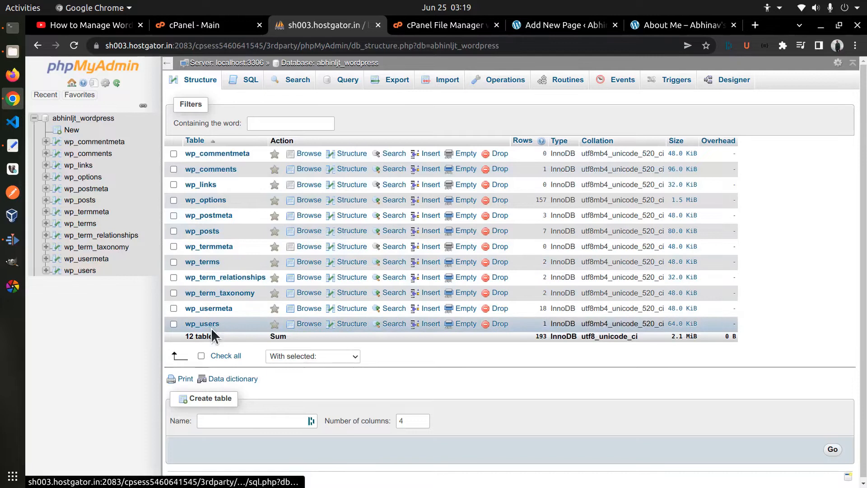
{"action": "mouse_move", "coordinate": [255, 293]}
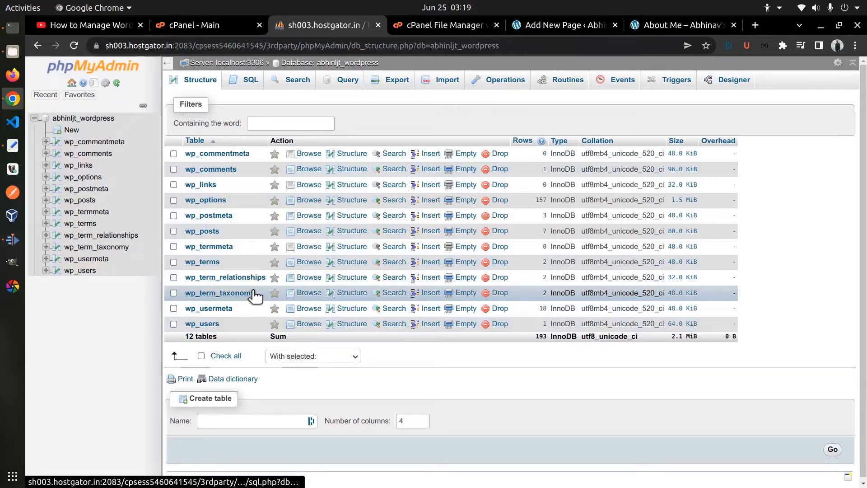
{"action": "mouse_move", "coordinate": [208, 243]}
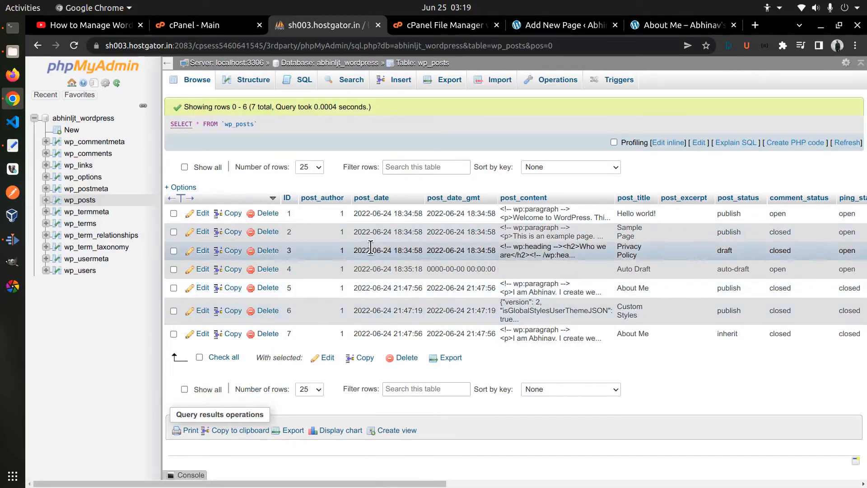
{"action": "mouse_move", "coordinate": [325, 231]}
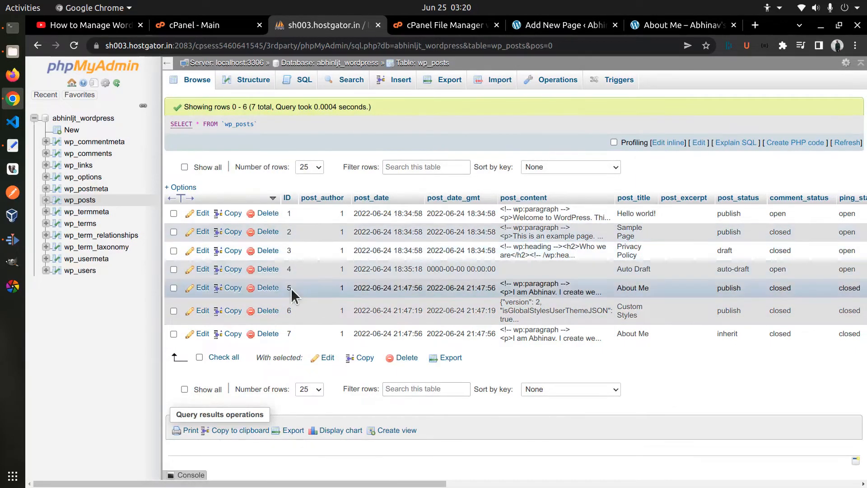
{"action": "mouse_move", "coordinate": [345, 302]}
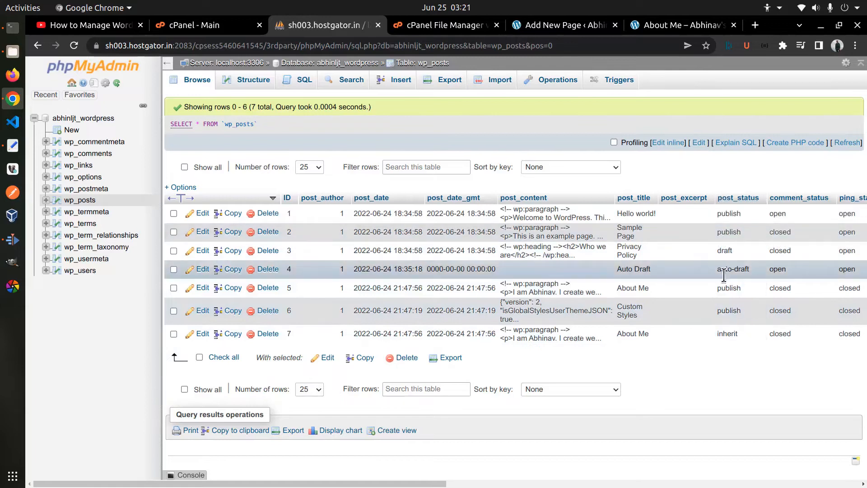
{"action": "mouse_move", "coordinate": [733, 343]}
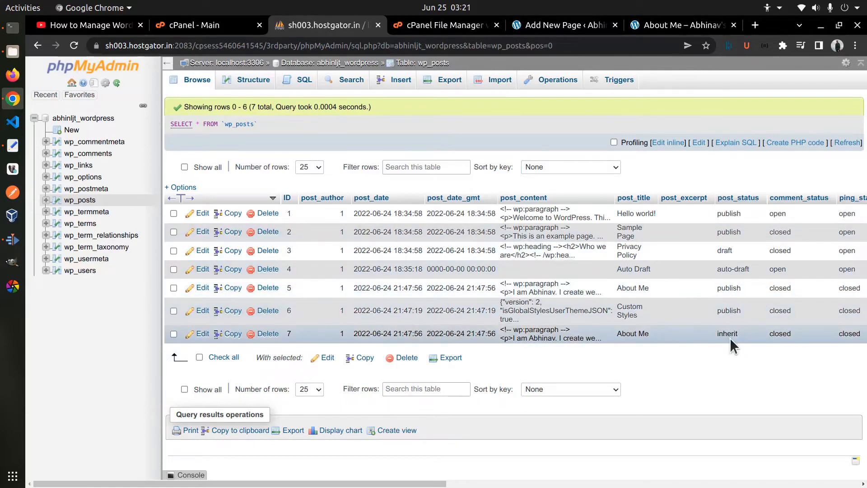
{"action": "mouse_move", "coordinate": [728, 338]}
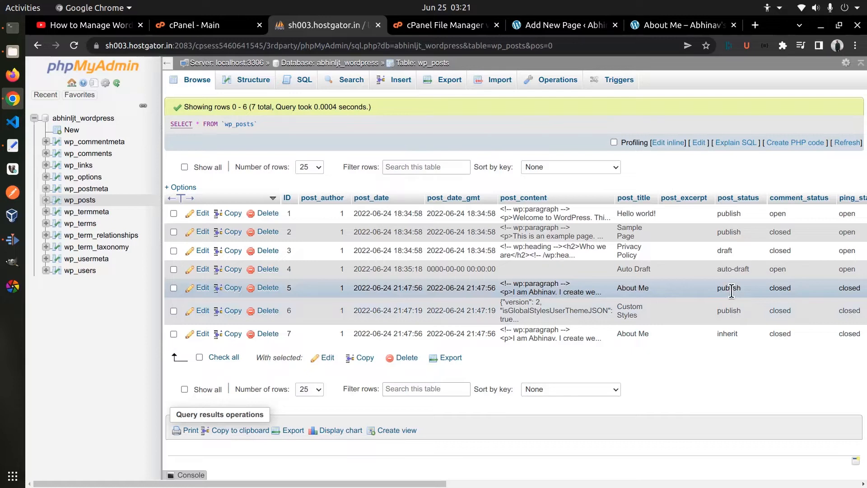
{"action": "mouse_move", "coordinate": [581, 293]}
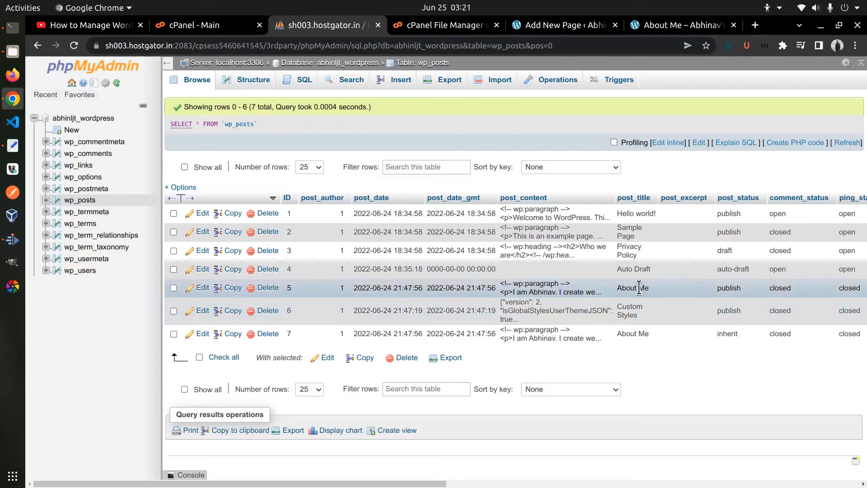
{"action": "mouse_move", "coordinate": [662, 296]}
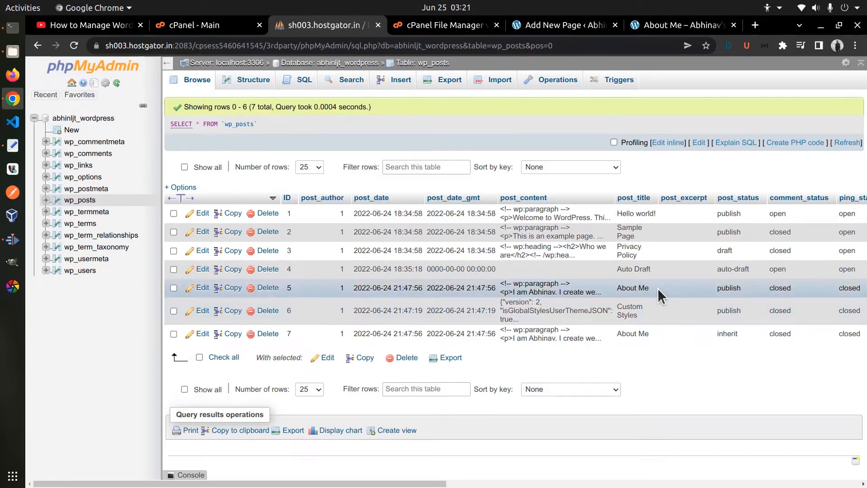
{"action": "scroll", "scroll_direction": "right", "scroll_amount": 3}
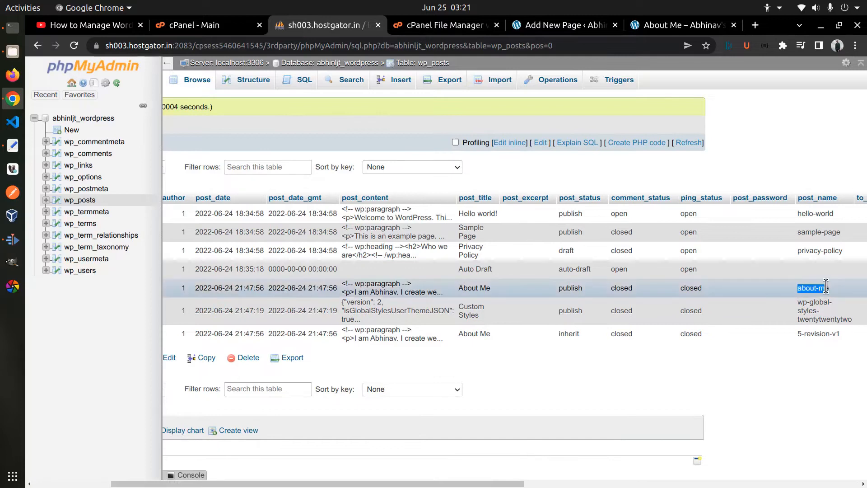
Return to the About Me editor and look up its about-me URL slug
{"action": "left_click", "coordinate": [564, 25]}
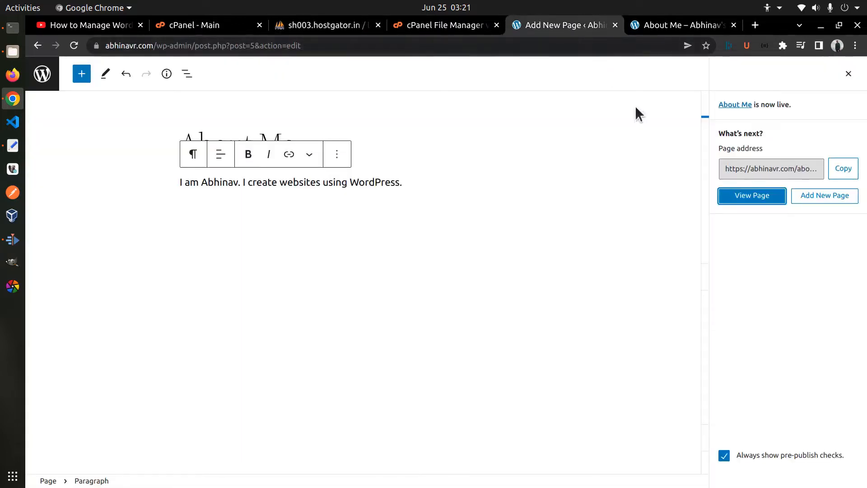
{"action": "left_click", "coordinate": [828, 74]}
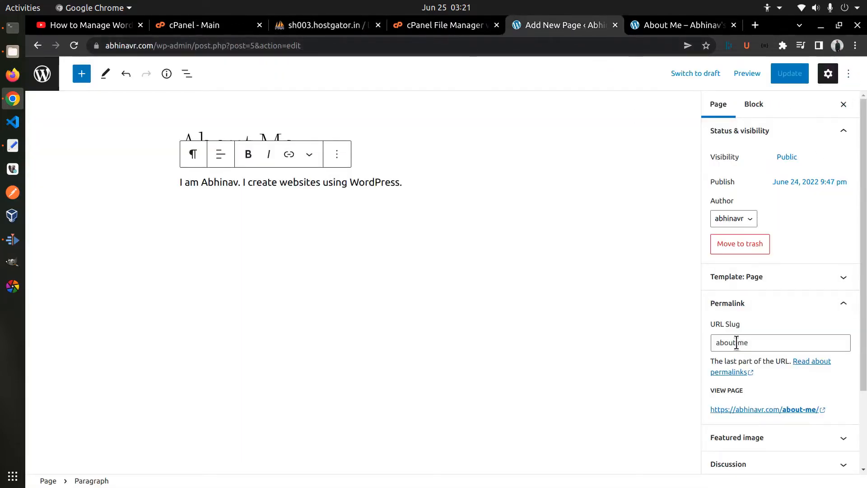
{"action": "left_click", "coordinate": [327, 25]}
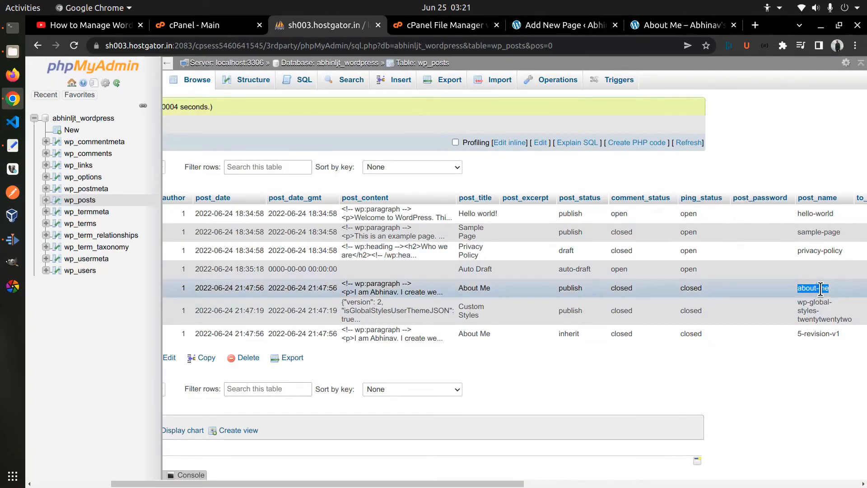
Add the paragraph 'I also create PHP websites.' and update the page
{"action": "double_click", "coordinate": [814, 287]}
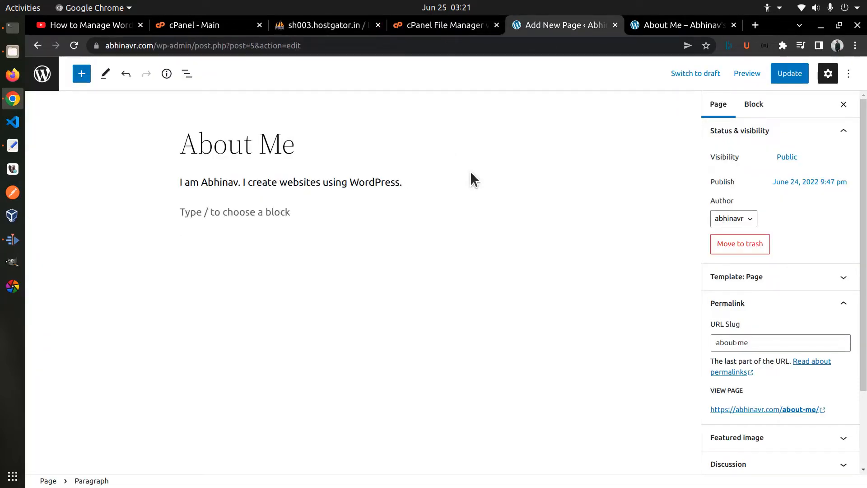
{"action": "type", "text": "I also create"}
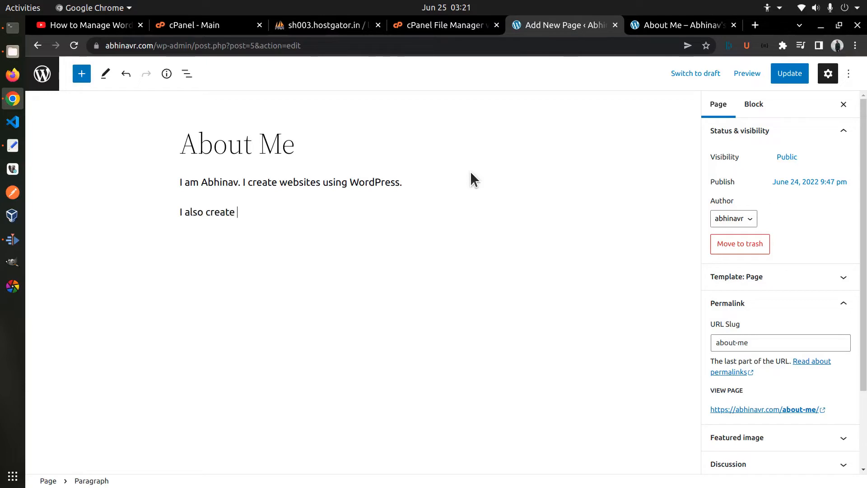
{"action": "type", "text": "PHP we"}
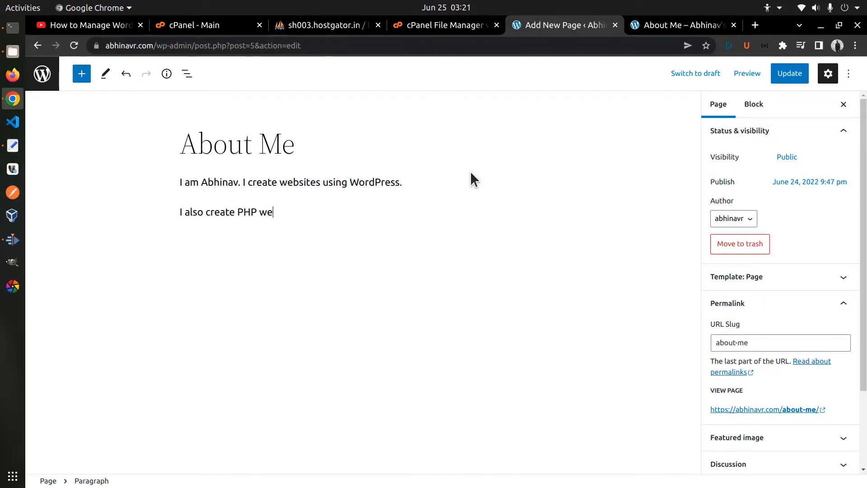
{"action": "type", "text": "bsites."}
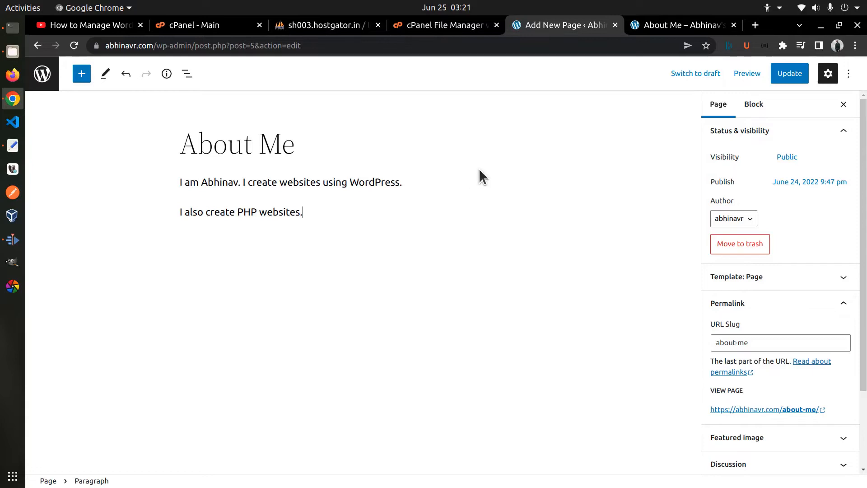
{"action": "left_click", "coordinate": [789, 73]}
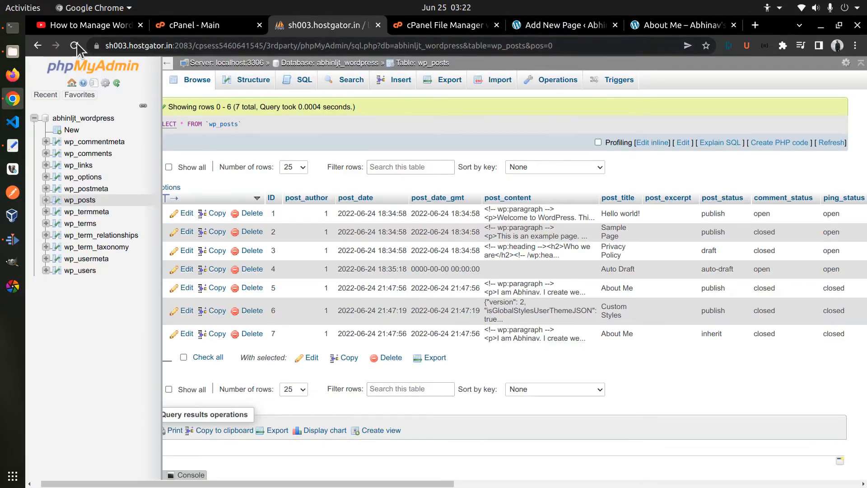
Reload wp_posts and append a 'Here is some more text.' paragraph block to row 5's post_content
{"action": "left_click", "coordinate": [76, 45]}
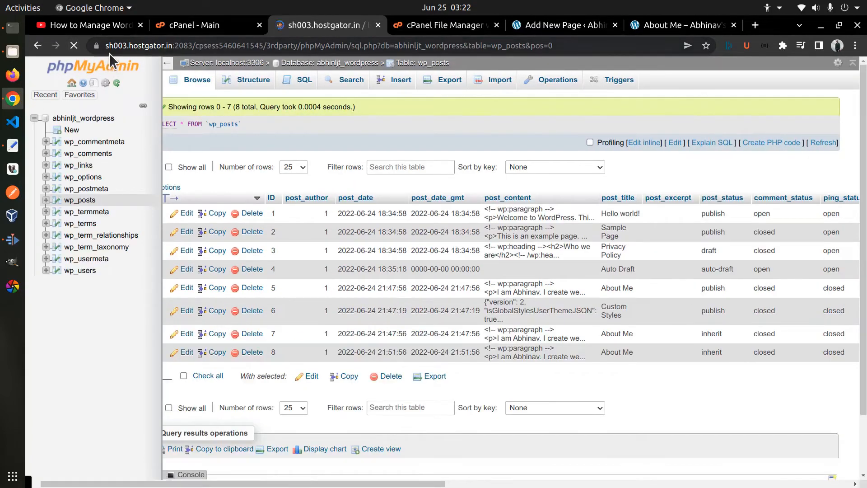
{"action": "mouse_move", "coordinate": [520, 287]}
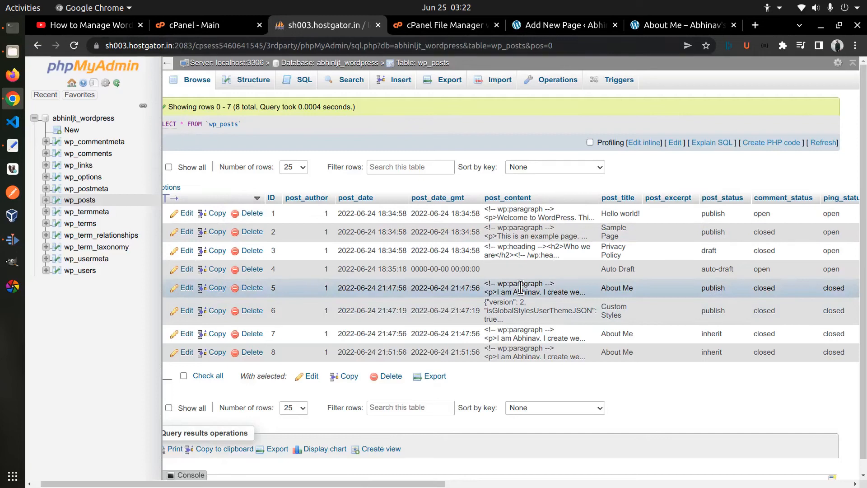
{"action": "double_click", "coordinate": [520, 287]}
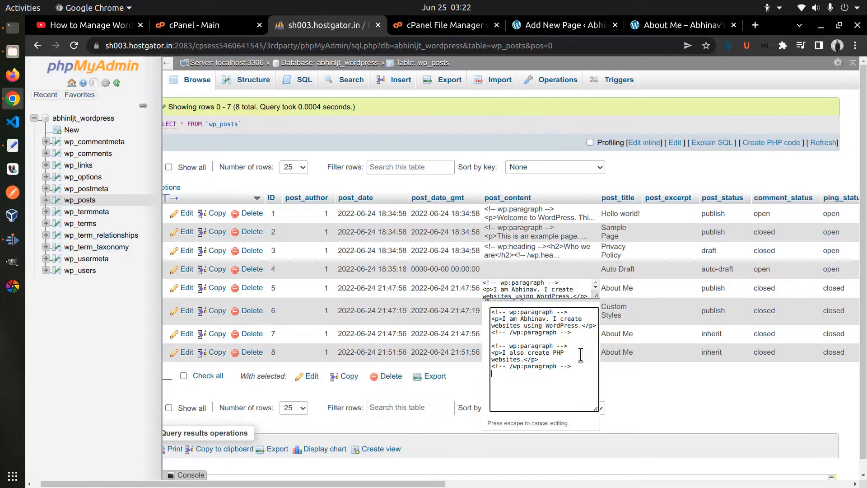
{"action": "type", "text": "<!-- wp:paragraph -->"}
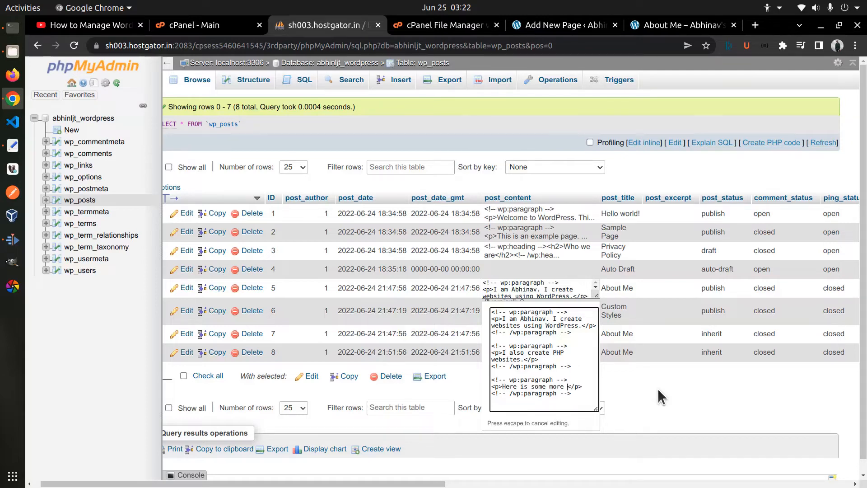
{"action": "type", "text": "text."}
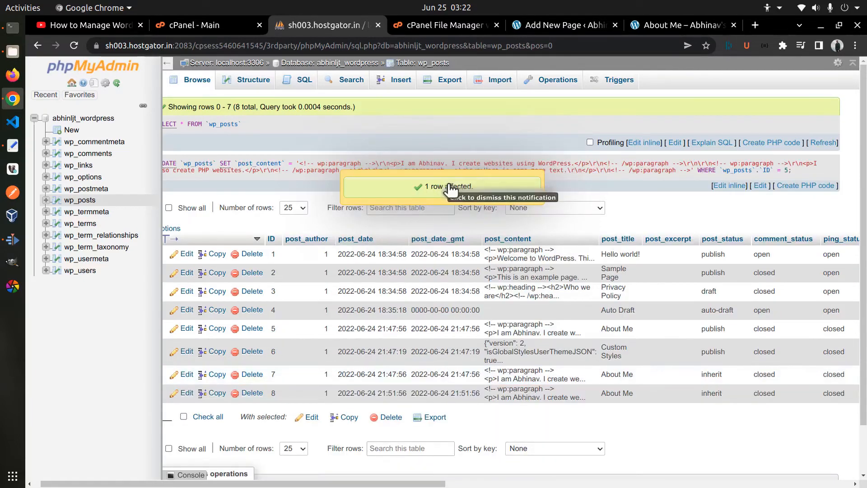
{"action": "mouse_move", "coordinate": [617, 124]}
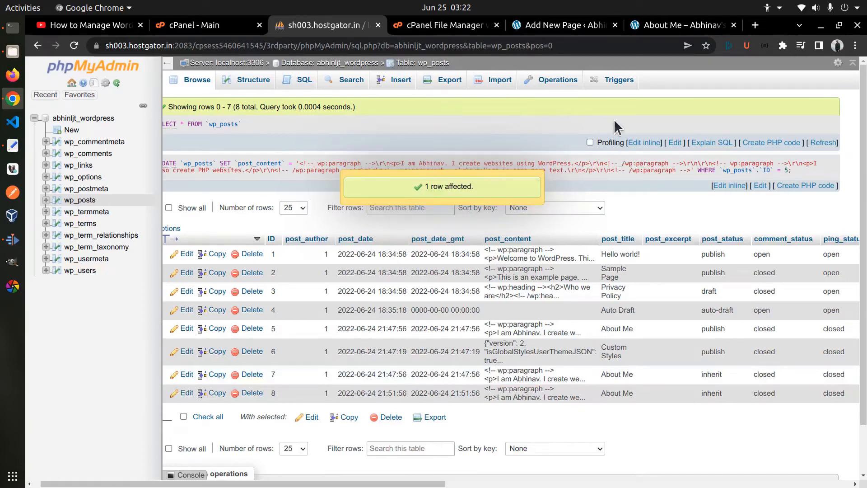
Switch to the About Me editor tab and reload it to load the database edit
{"action": "left_click", "coordinate": [564, 25]}
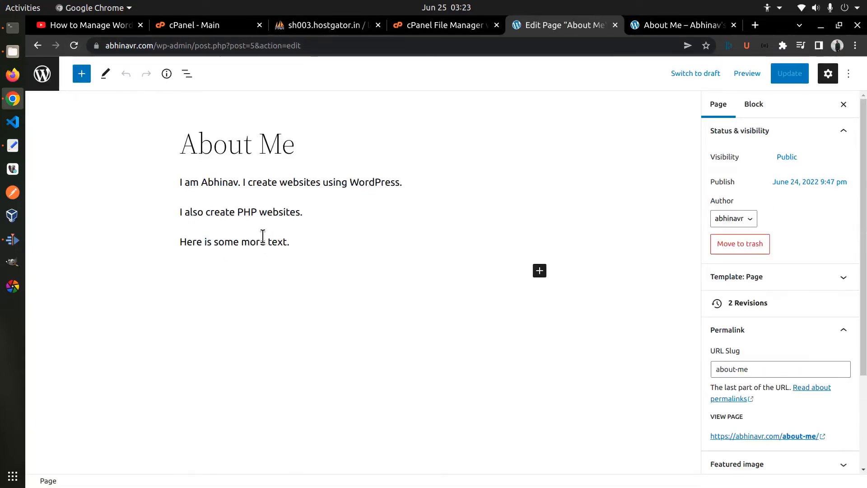
{"action": "left_click", "coordinate": [321, 25]}
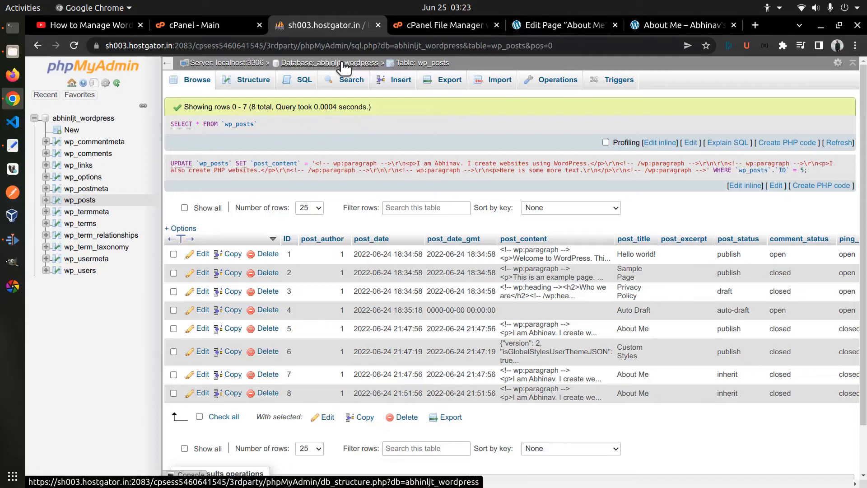
Return to the cPanel home page and open File Manager at the home directory
{"action": "left_click", "coordinate": [199, 24]}
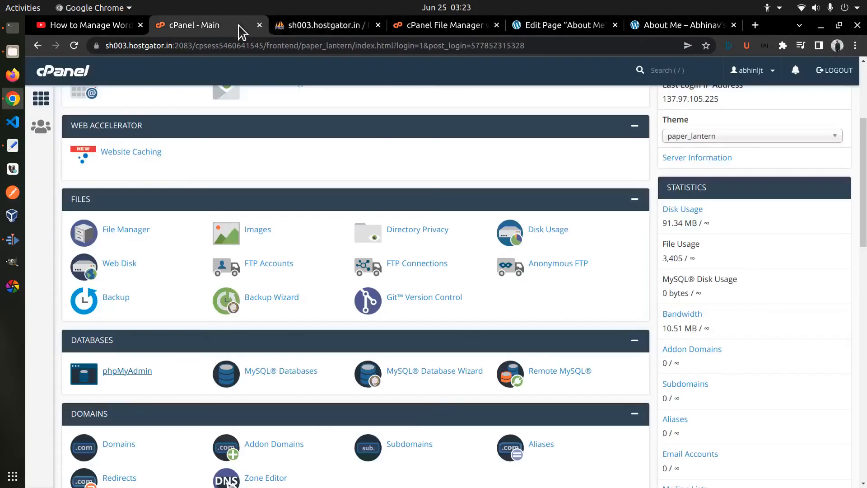
{"action": "left_click", "coordinate": [437, 25]}
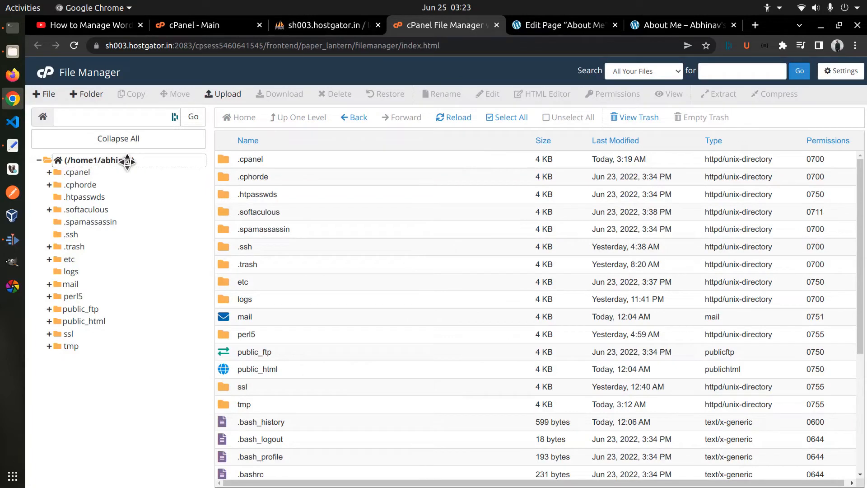
{"action": "mouse_move", "coordinate": [288, 396]}
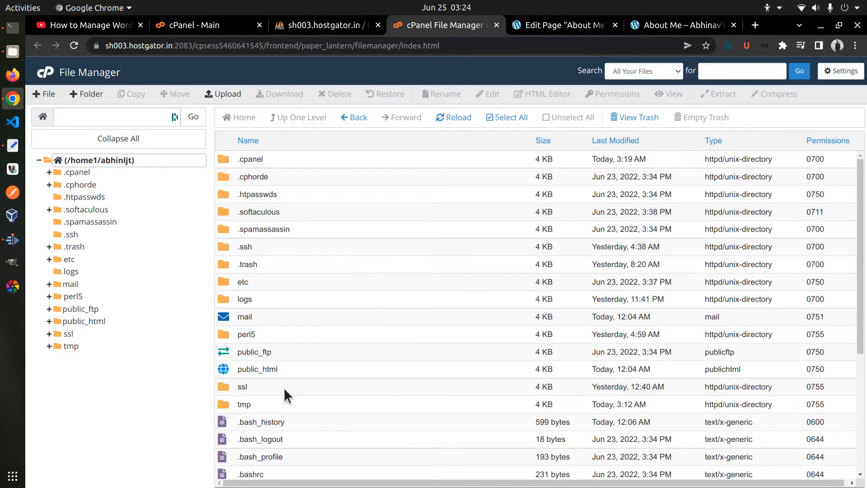
{"action": "mouse_move", "coordinate": [292, 392]}
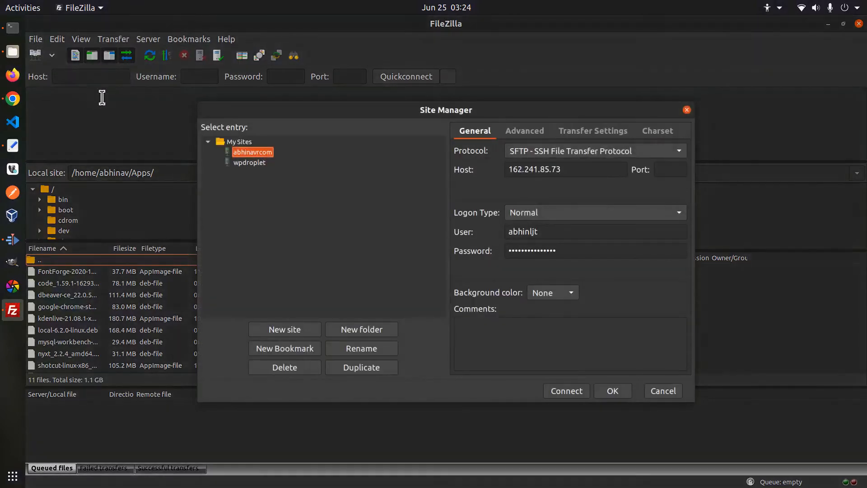
Connect FileZilla to the saved wpdroplet site over SFTP
{"action": "left_click", "coordinate": [249, 162]}
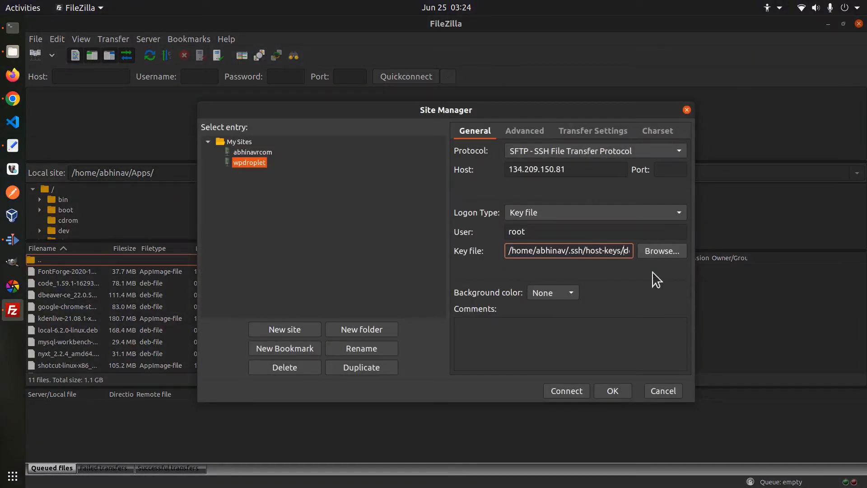
{"action": "mouse_move", "coordinate": [583, 397]}
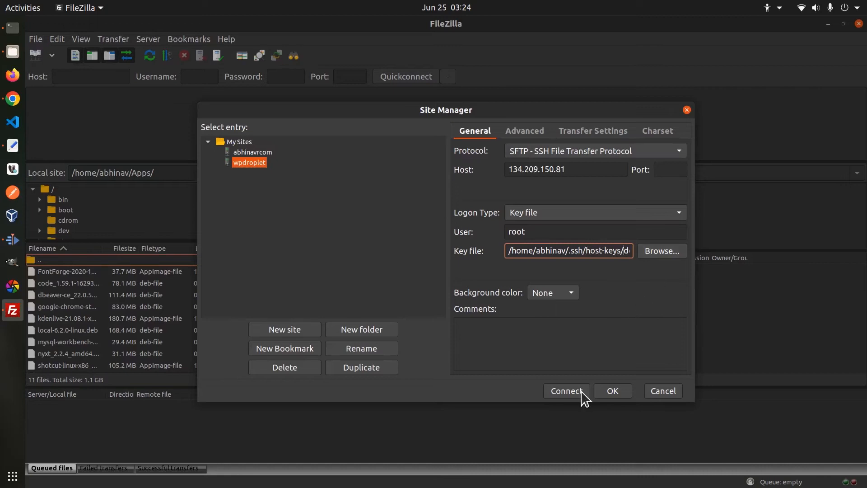
{"action": "left_click", "coordinate": [565, 390]}
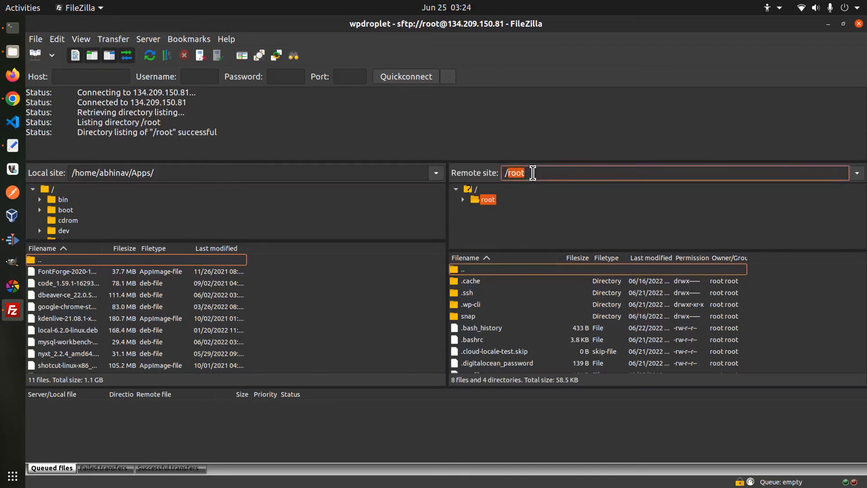
Browse the remote pane to /var/lib/mysql/wordpress and select the wp_posts.ibd table file
{"action": "left_click", "coordinate": [491, 189]}
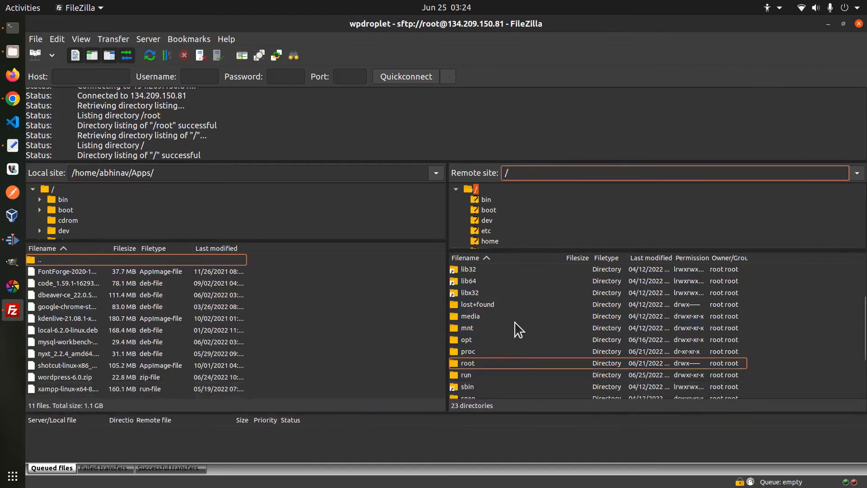
{"action": "mouse_move", "coordinate": [524, 301]}
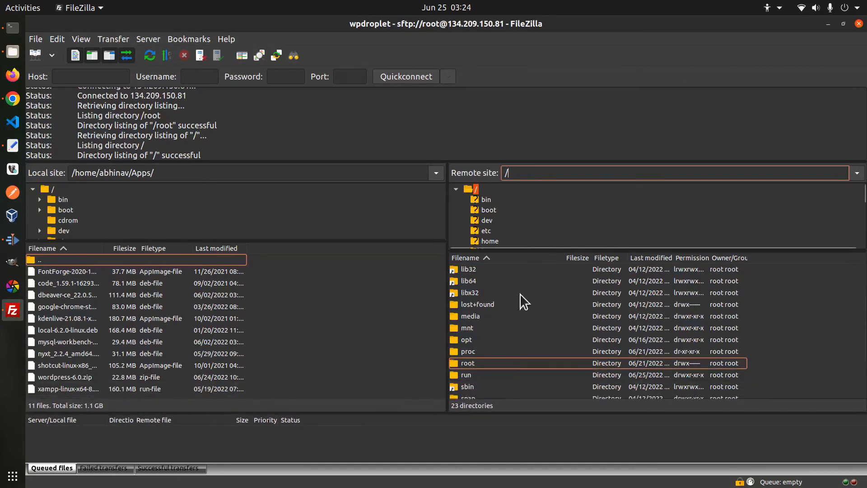
{"action": "double_click", "coordinate": [485, 243]}
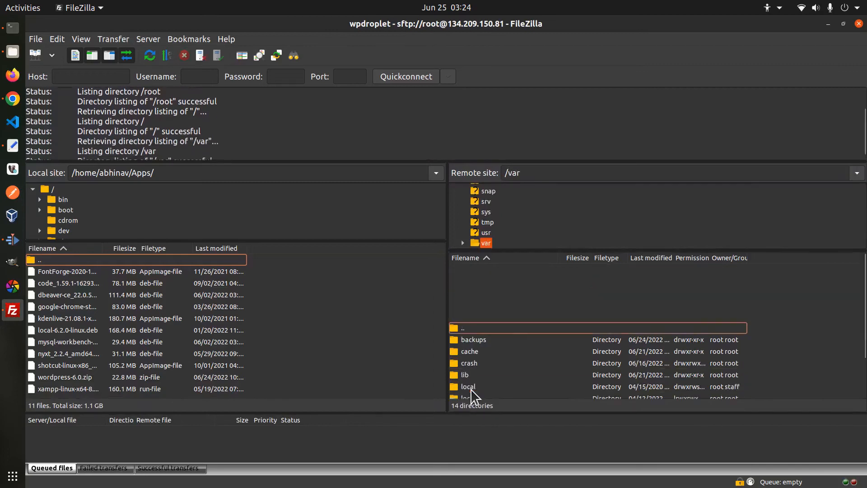
{"action": "scroll", "scroll_direction": "down", "scroll_amount": 3}
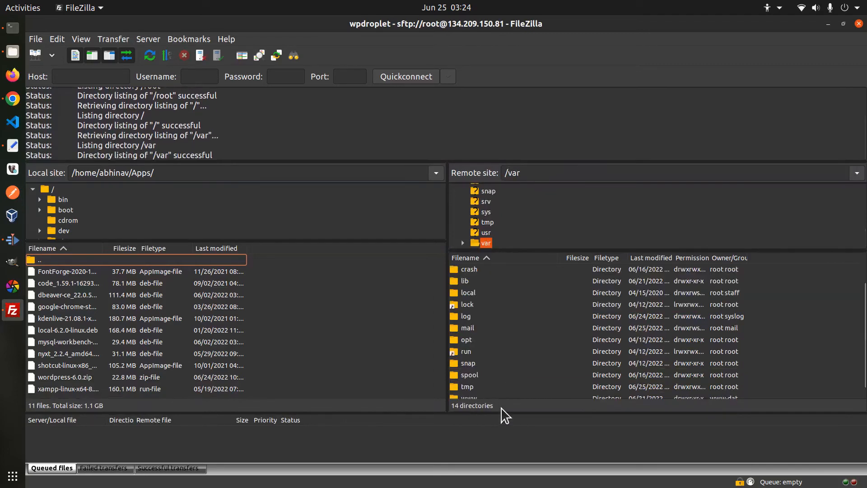
{"action": "left_click", "coordinate": [466, 281]}
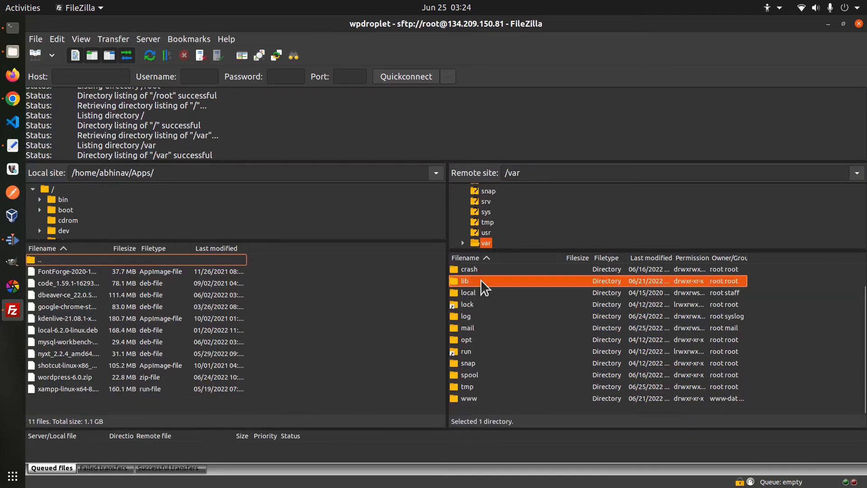
{"action": "double_click", "coordinate": [466, 281]}
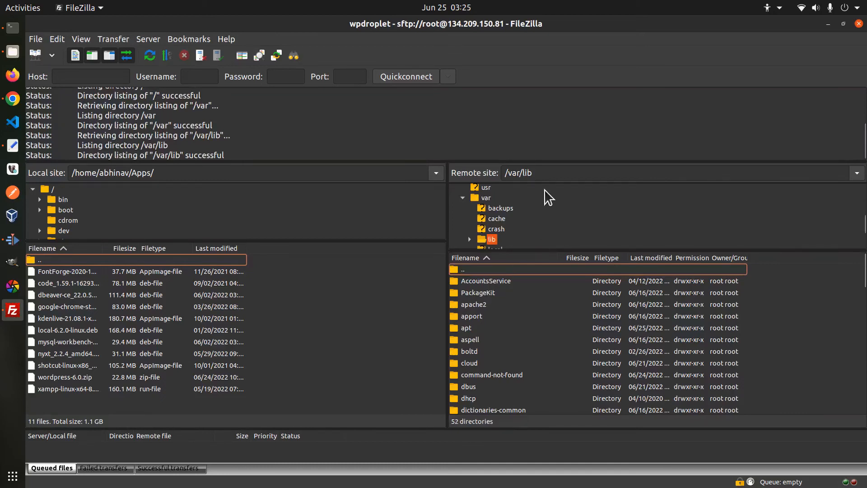
{"action": "scroll", "scroll_direction": "down", "scroll_amount": 3}
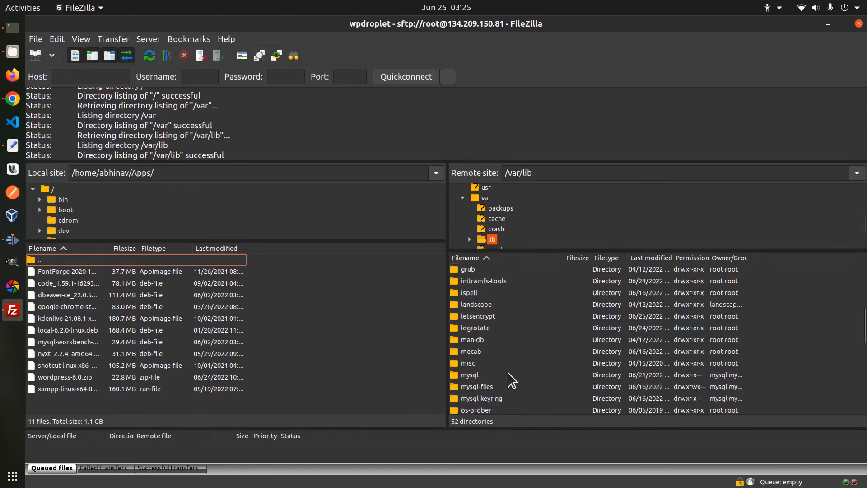
{"action": "double_click", "coordinate": [469, 375]}
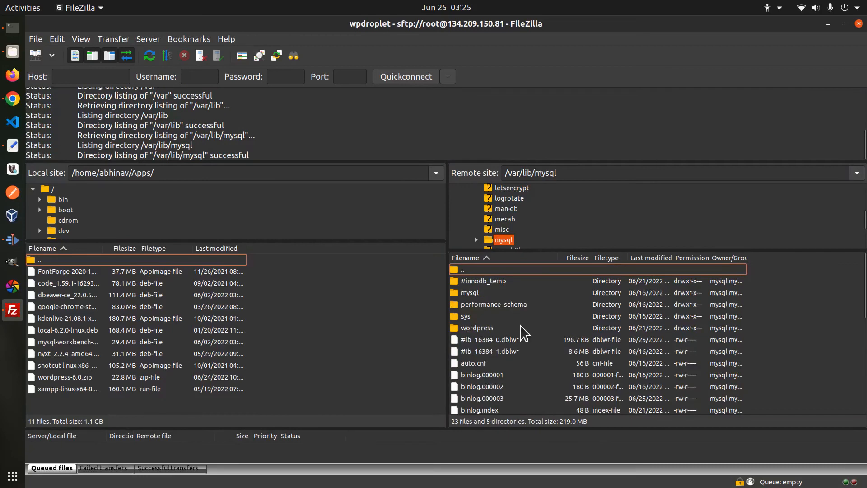
{"action": "mouse_move", "coordinate": [485, 382]}
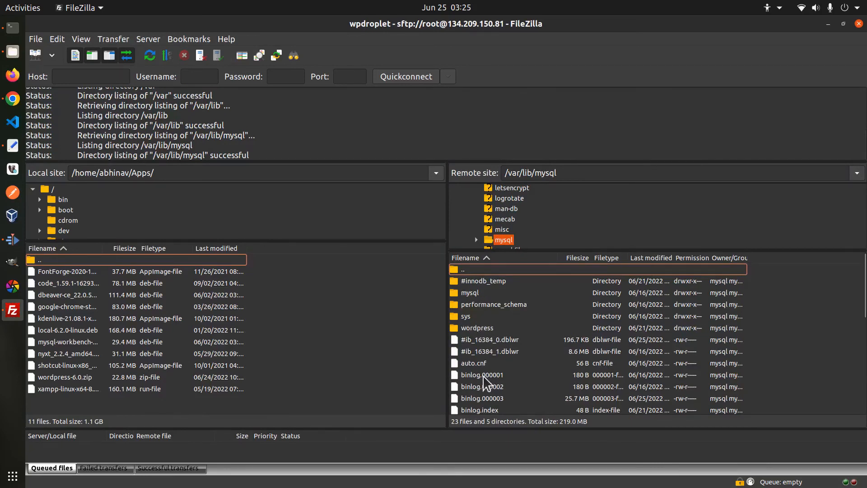
{"action": "mouse_move", "coordinate": [526, 306]}
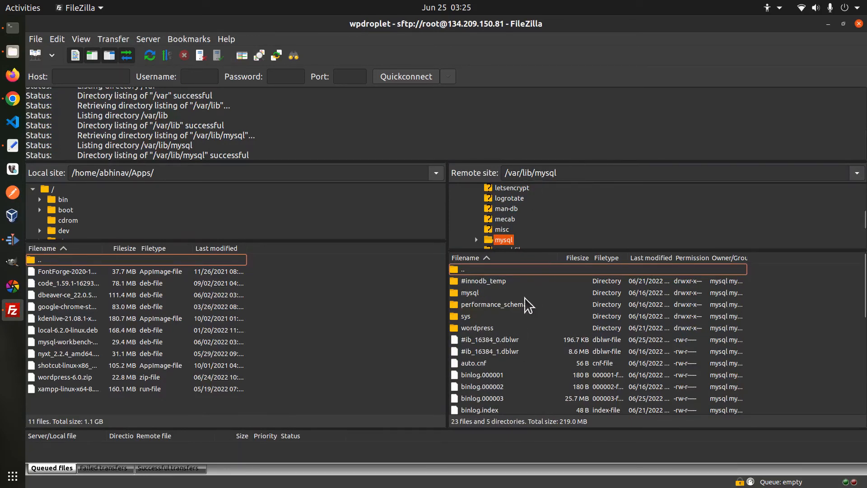
{"action": "double_click", "coordinate": [477, 328]}
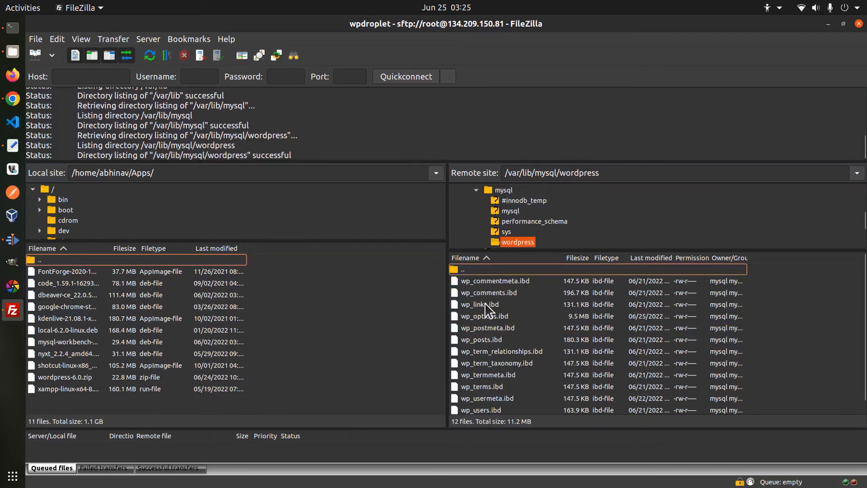
{"action": "mouse_move", "coordinate": [476, 291]}
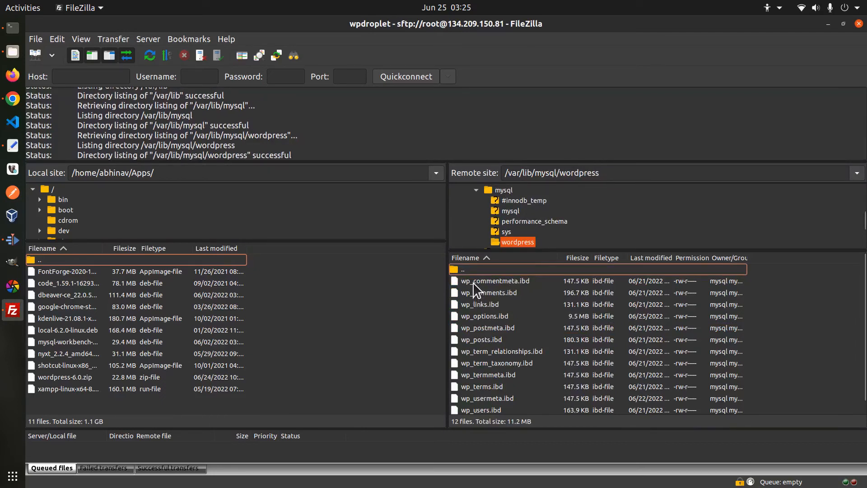
{"action": "left_click", "coordinate": [481, 339]}
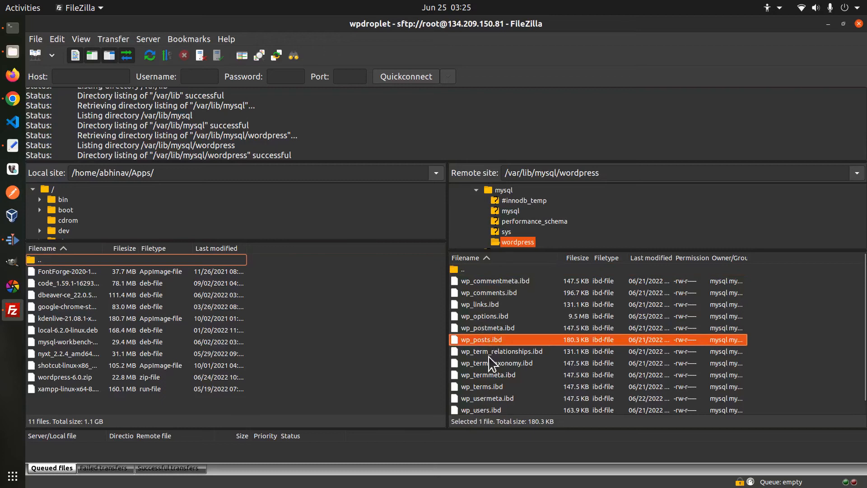
{"action": "left_click", "coordinate": [483, 386]}
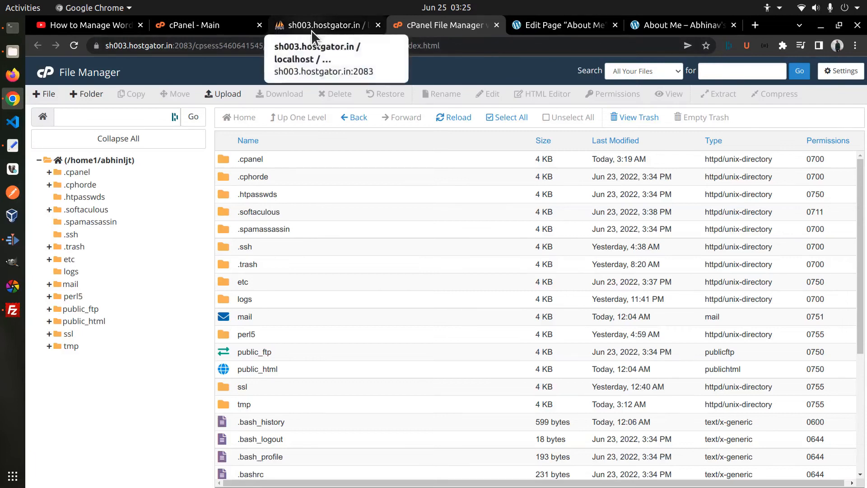
View the wp_posts structure, then the abhinljt_wordpress overview listing its 12 tables
{"action": "left_click", "coordinate": [321, 24]}
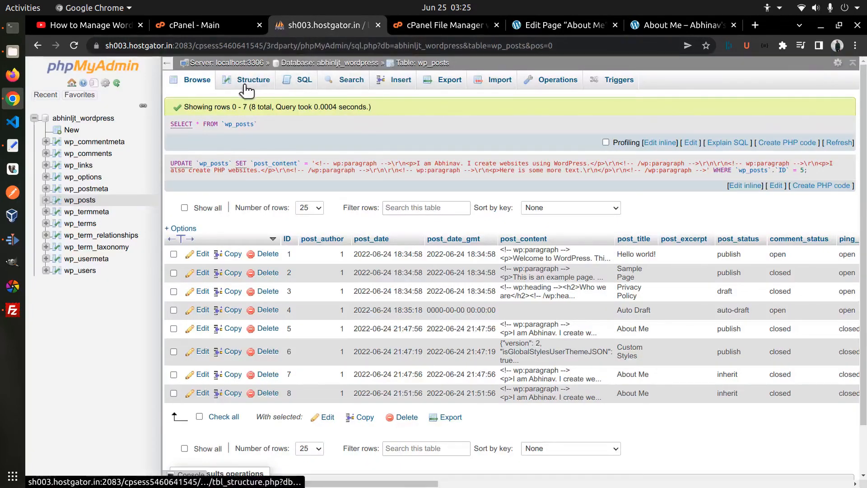
{"action": "left_click", "coordinate": [253, 79]}
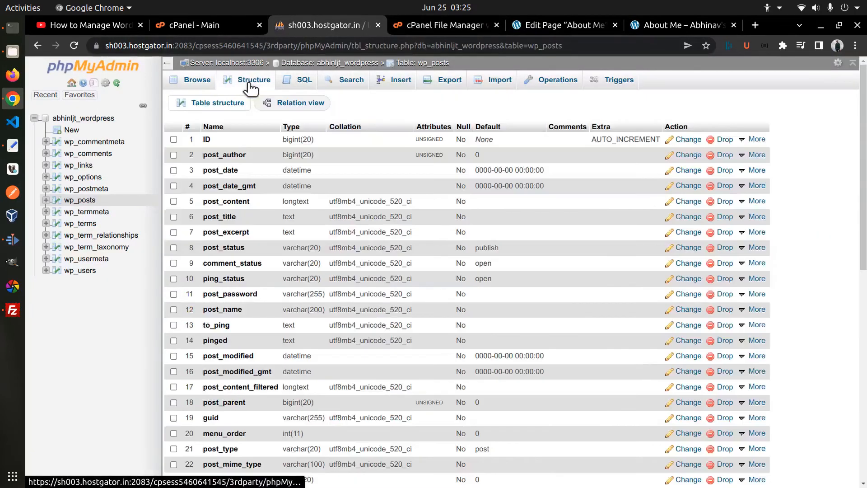
{"action": "left_click", "coordinate": [332, 62]}
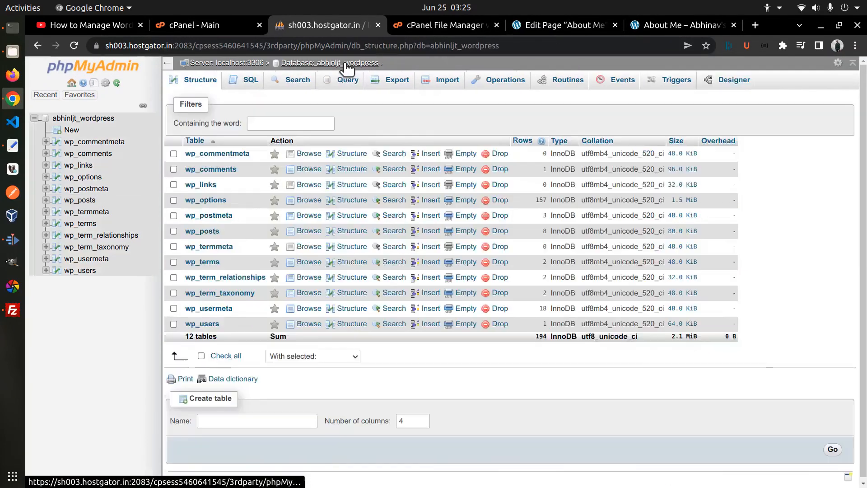
{"action": "mouse_move", "coordinate": [209, 308]}
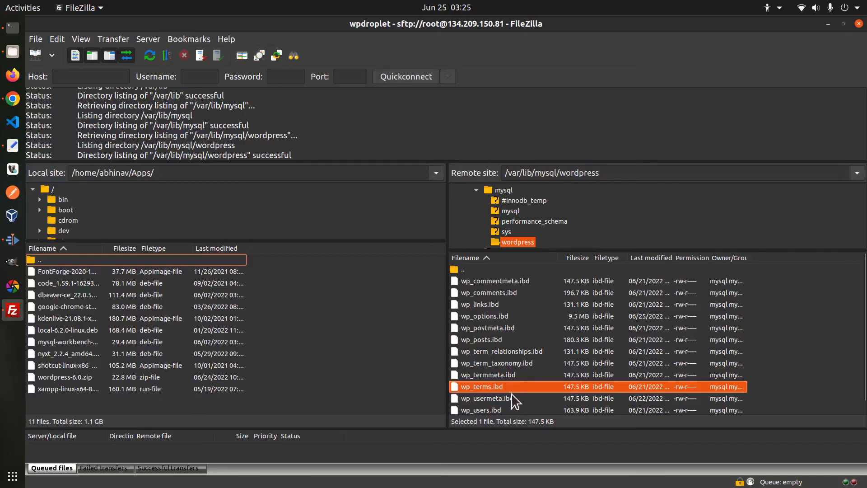
{"action": "mouse_move", "coordinate": [513, 406]}
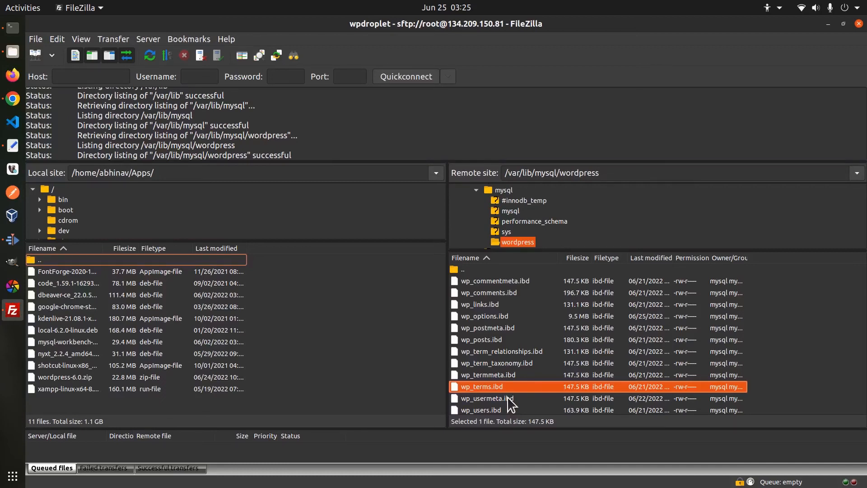
{"action": "mouse_move", "coordinate": [503, 388]}
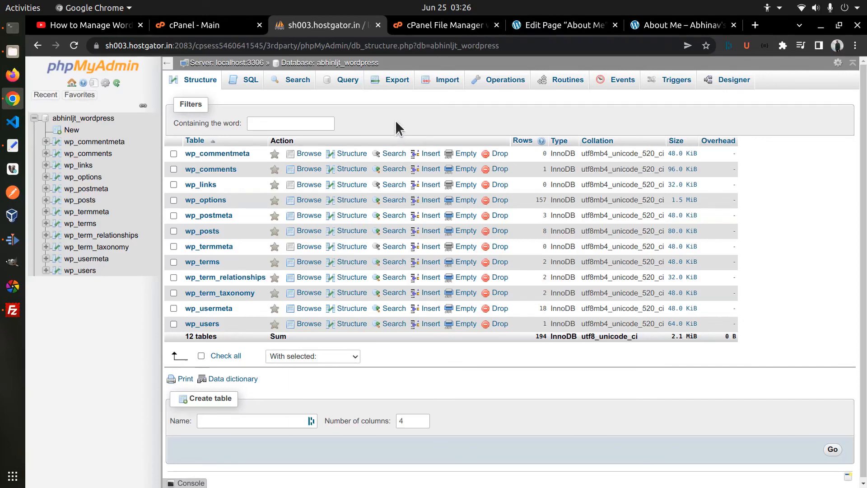
{"action": "mouse_move", "coordinate": [395, 103]}
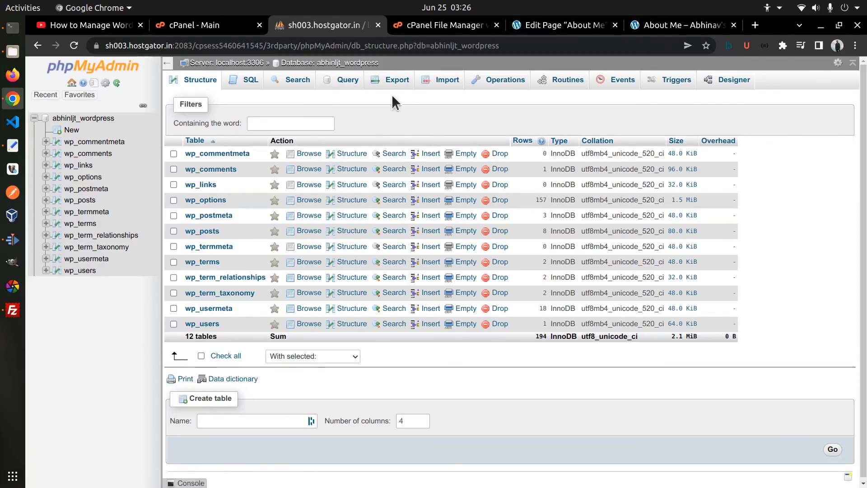
Export abhinljt_wordpress using the Quick method and SQL format as abhinljt_wordpress.sql
{"action": "left_click", "coordinate": [397, 79]}
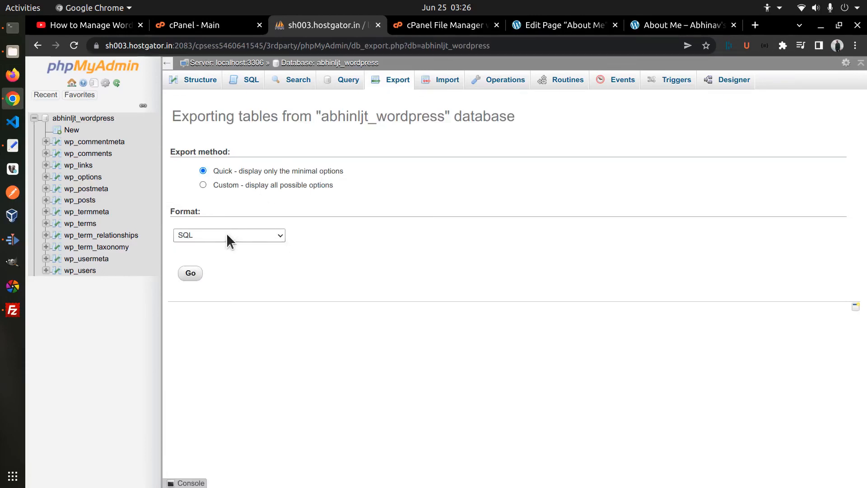
{"action": "left_click", "coordinate": [189, 272]}
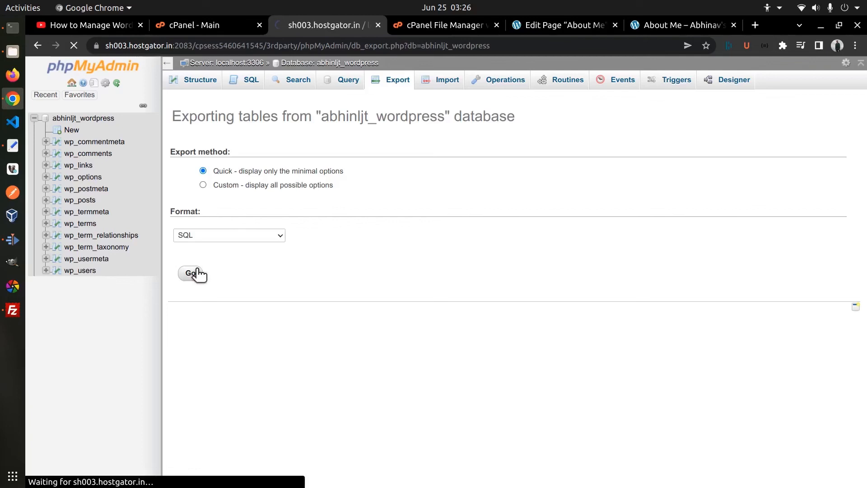
{"action": "left_click", "coordinate": [192, 274]}
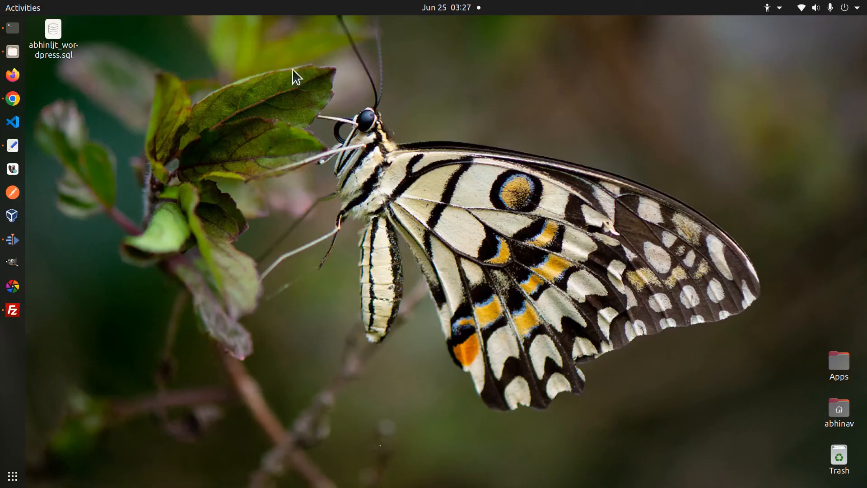
Check the properties of abhinljt_wordpress.sql, then open it with another application
{"action": "right_click", "coordinate": [53, 28]}
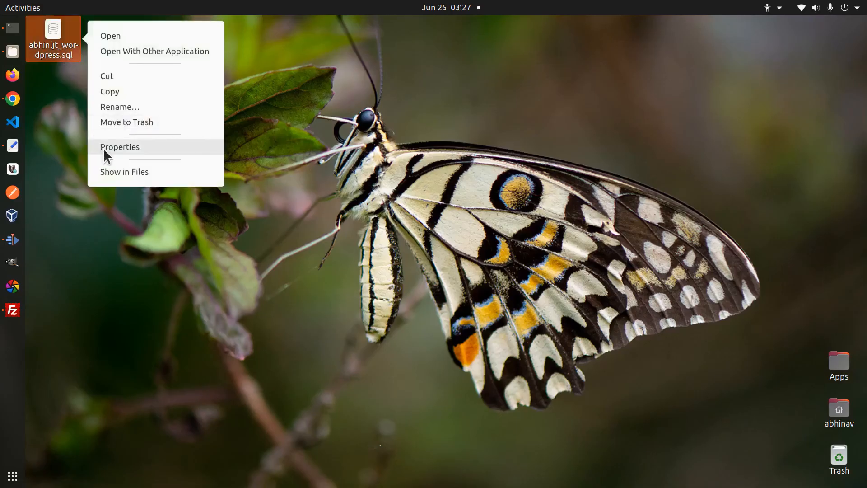
{"action": "left_click", "coordinate": [119, 147]}
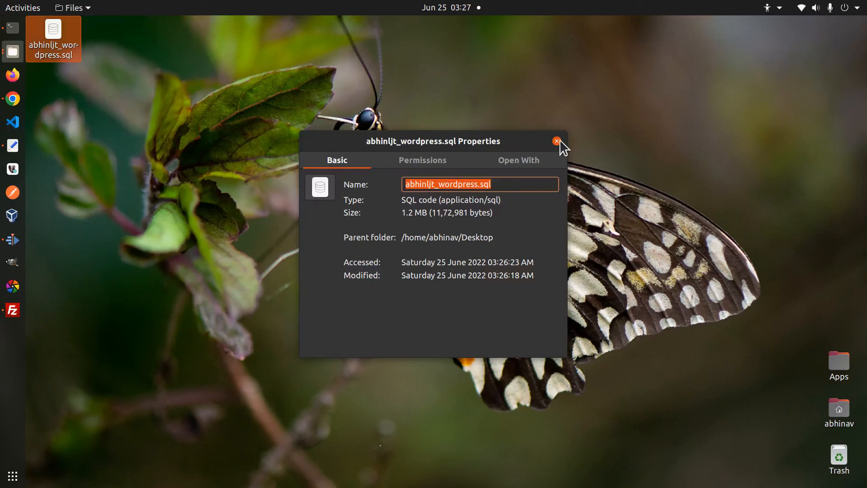
{"action": "right_click", "coordinate": [53, 39]}
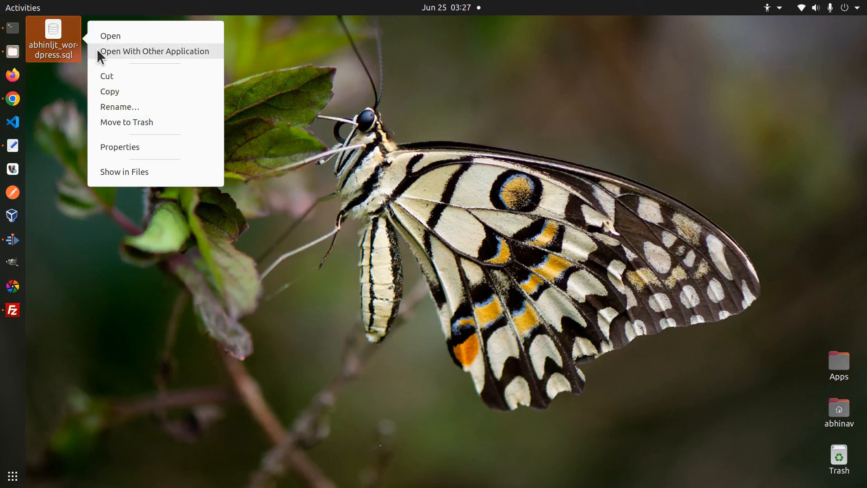
{"action": "left_click", "coordinate": [110, 35]}
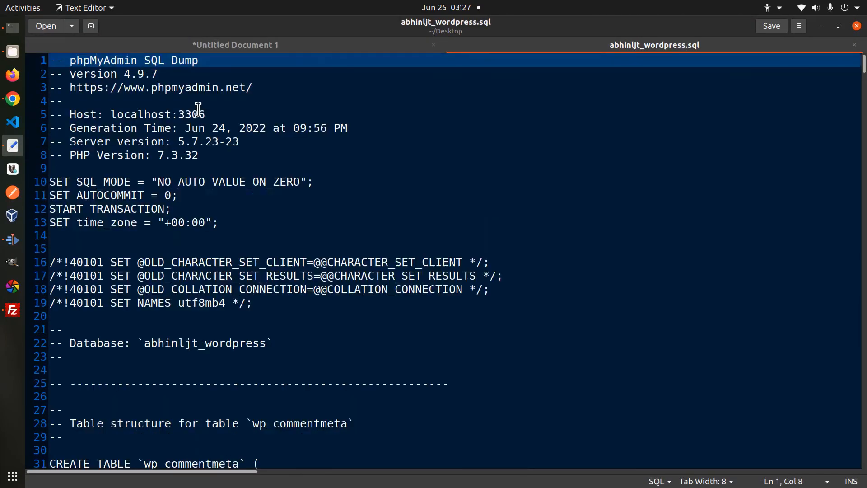
Scroll the dump down to the wp_comments and wp_options CREATE and INSERT statements
{"action": "scroll", "scroll_direction": "down", "scroll_amount": 3}
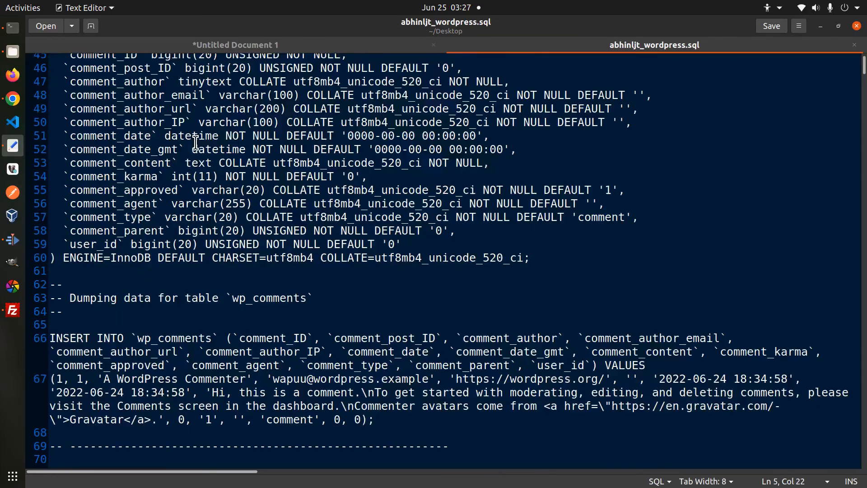
{"action": "scroll", "scroll_direction": "down", "scroll_amount": 3}
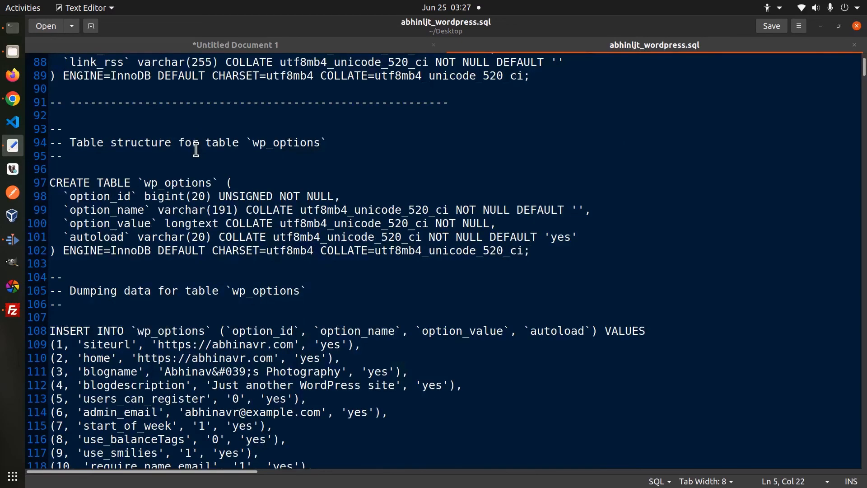